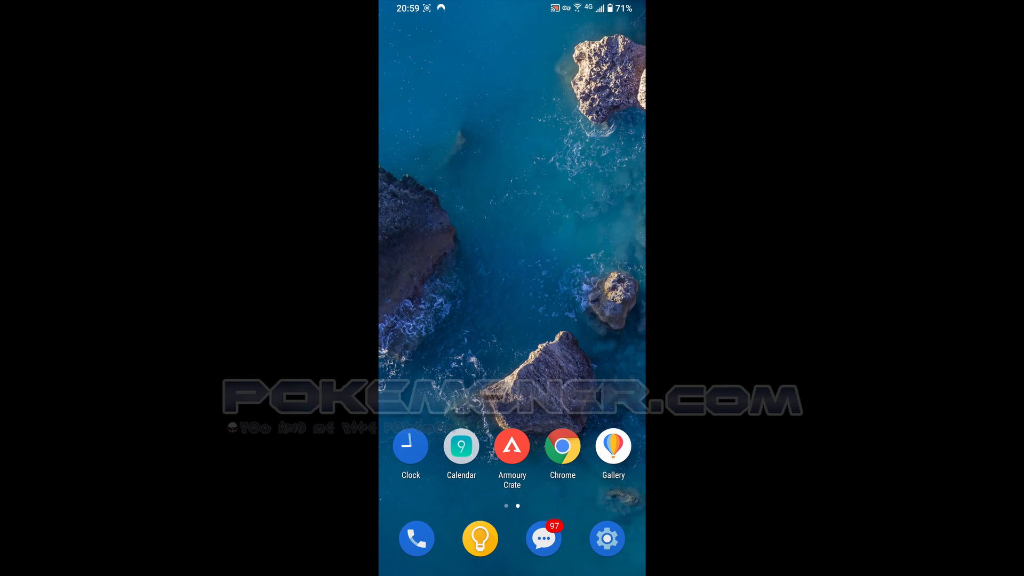
- Launch Chrome and scroll joiplay.github.io down to its DOWNLOAD section
click(562, 445)
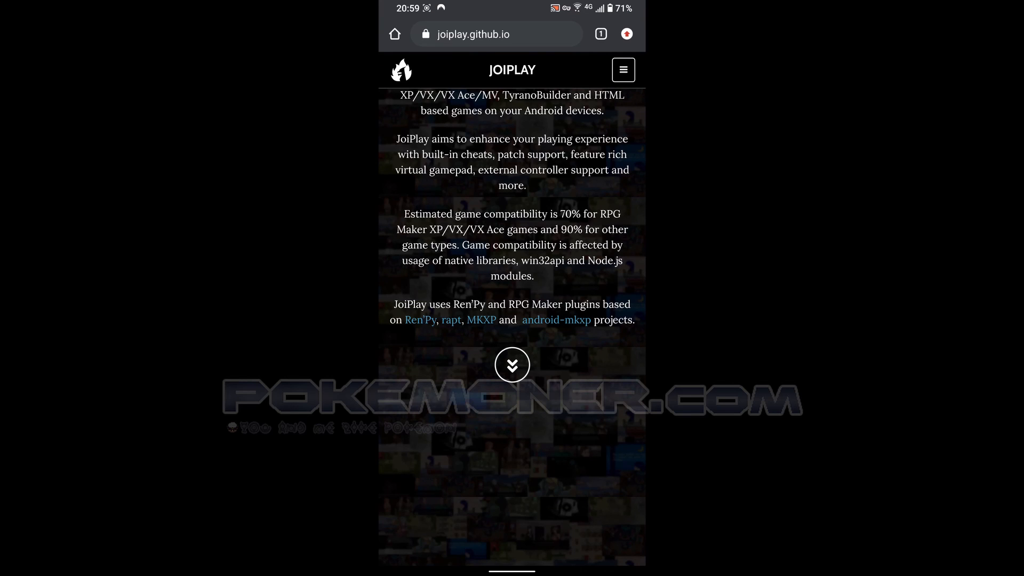
scroll(up, 3)
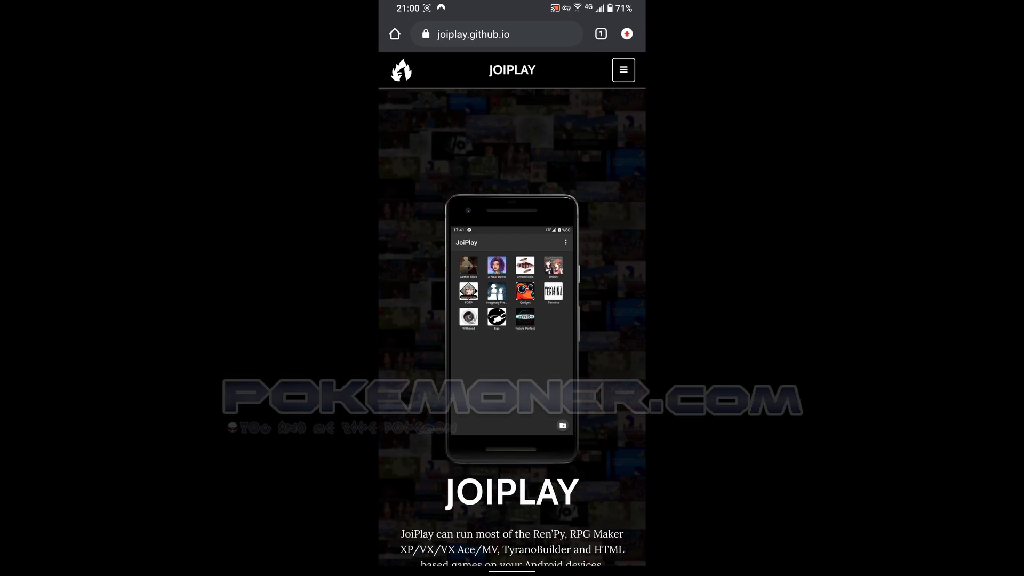
scroll(down, 3)
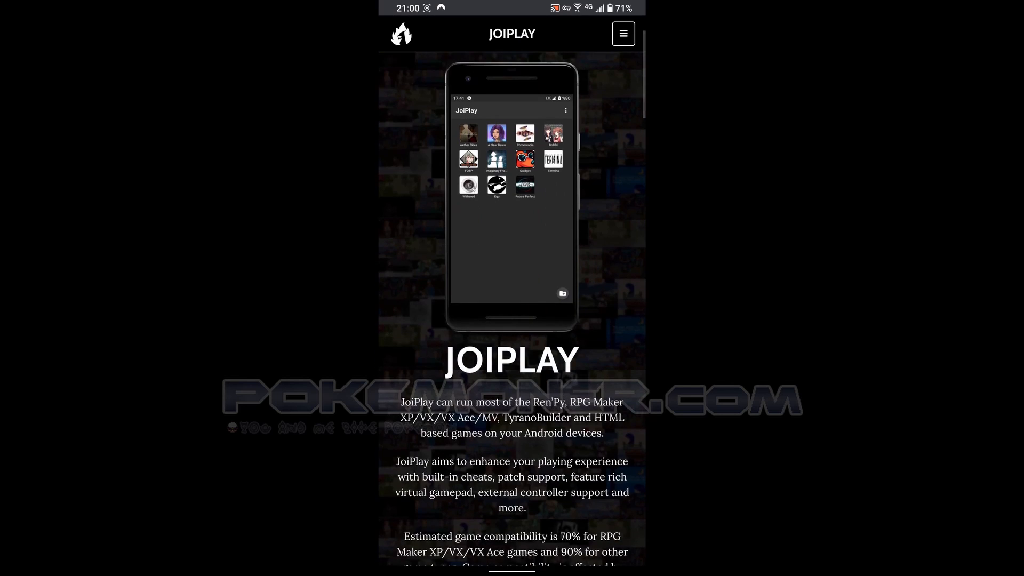
scroll(down, 3)
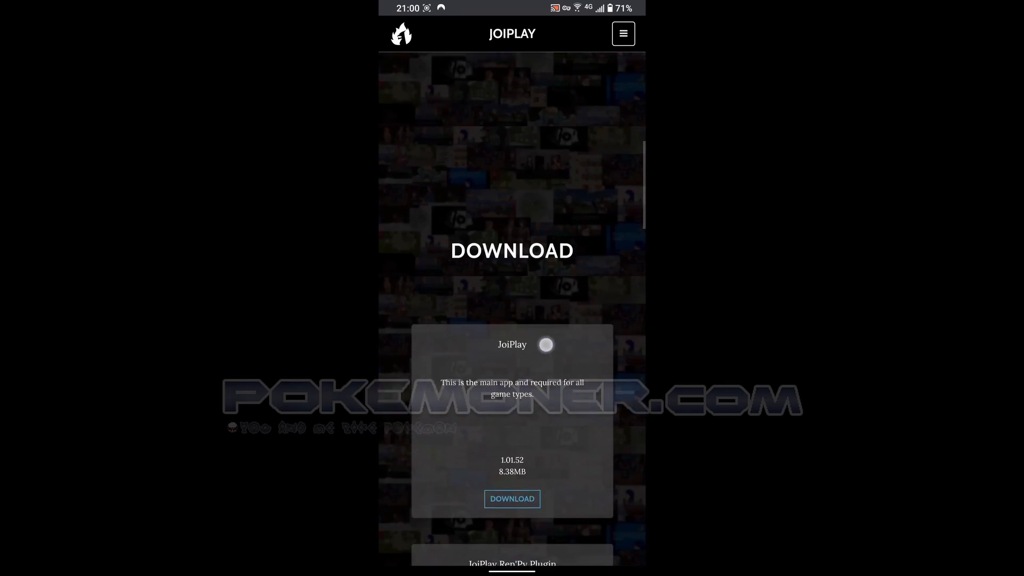
scroll(up, 3)
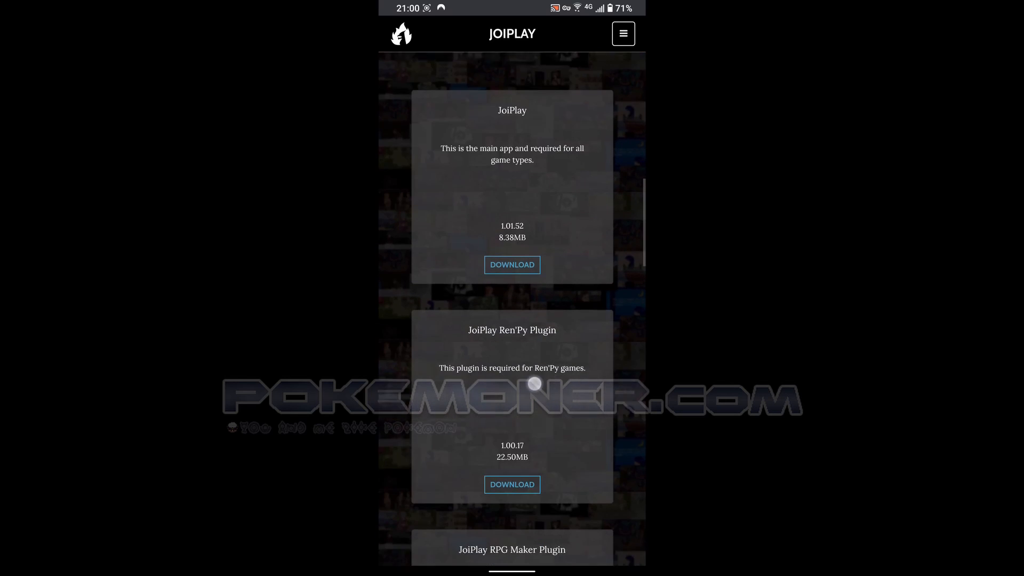
scroll(up, 3)
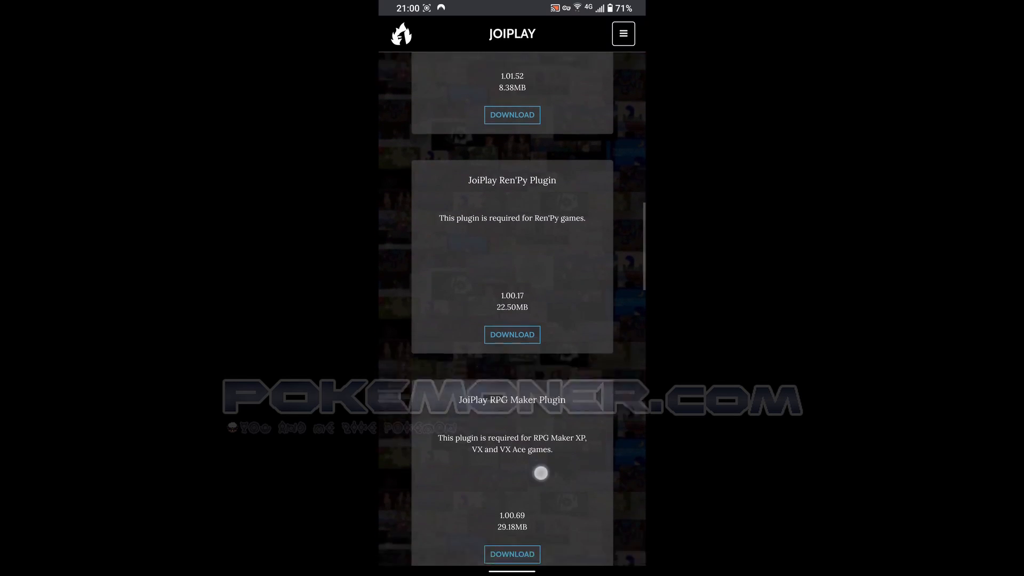
scroll(up, 3)
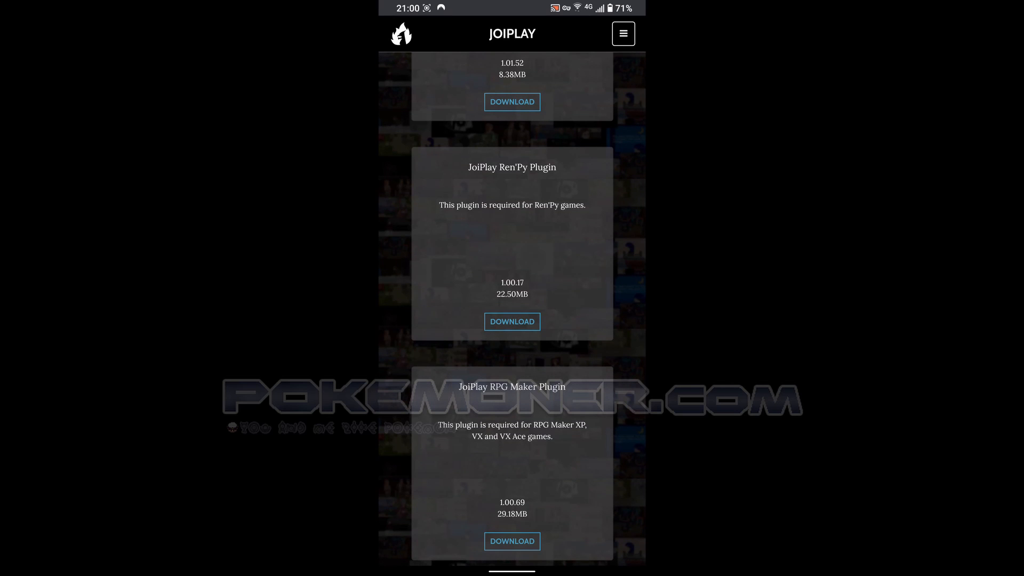
scroll(down, 3)
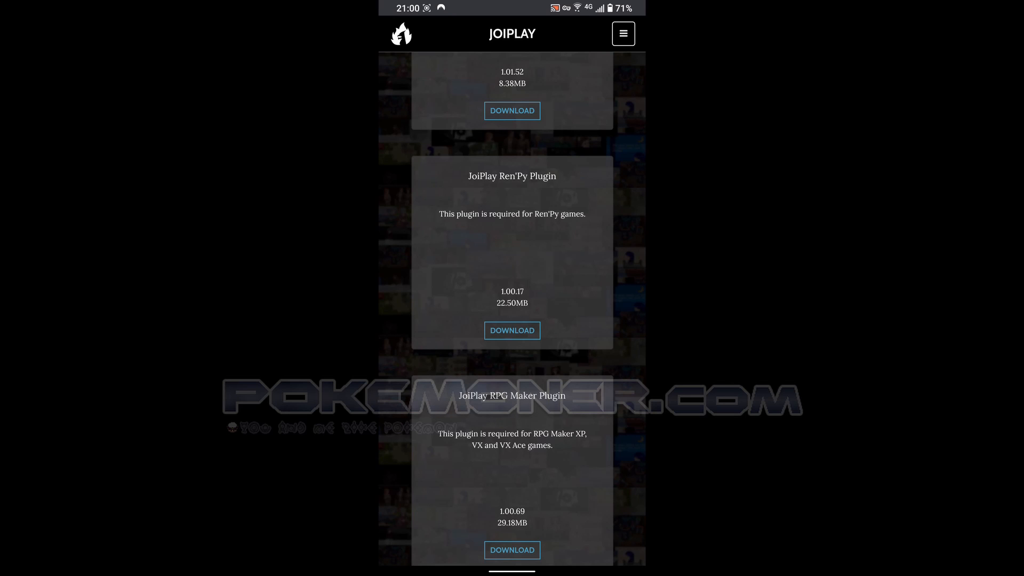
scroll(down, 3)
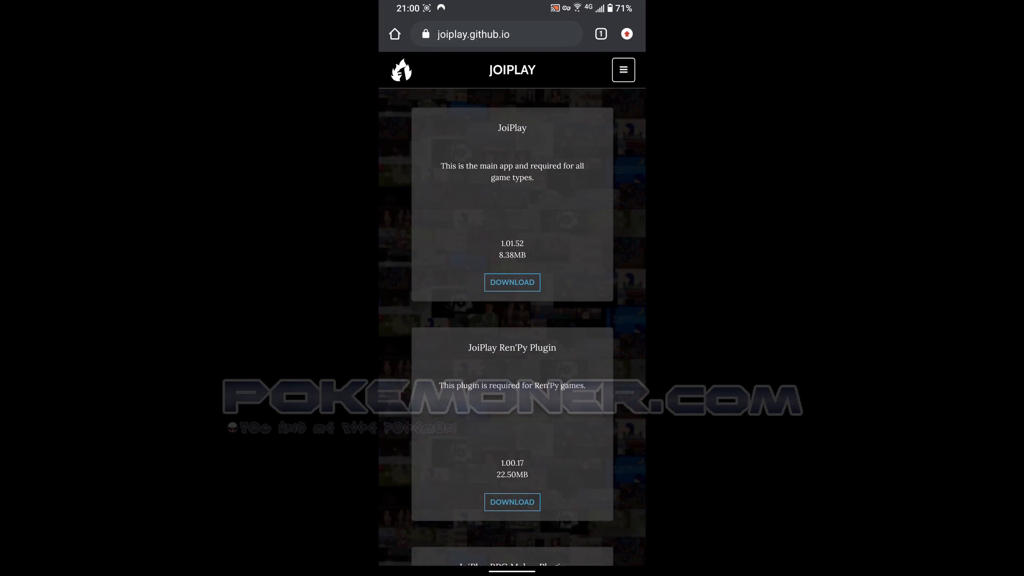
- Download JoiPlay-1.01.52-release.apk from MEGA in Chrome and keep it despite the warning
click(511, 282)
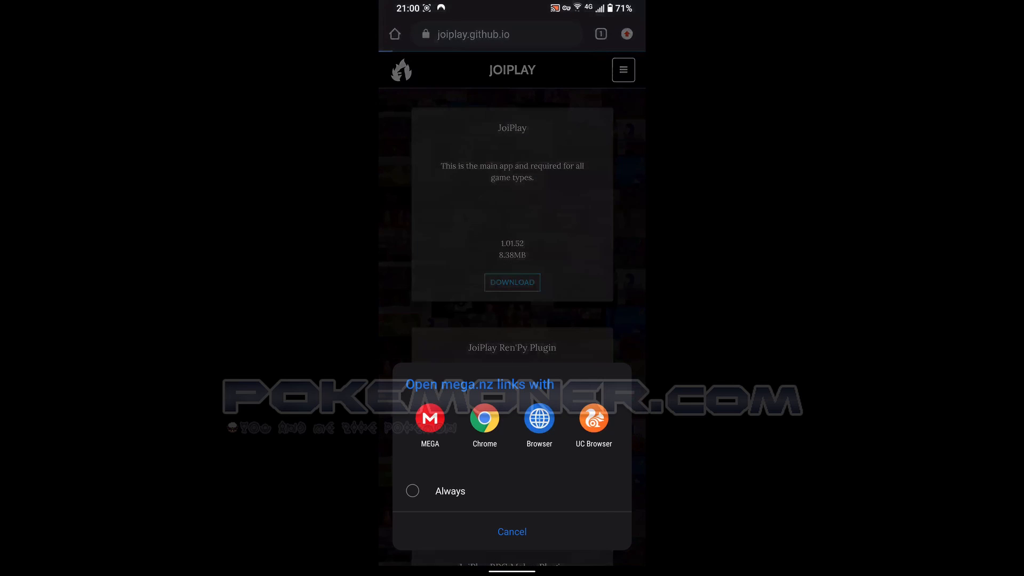
click(484, 420)
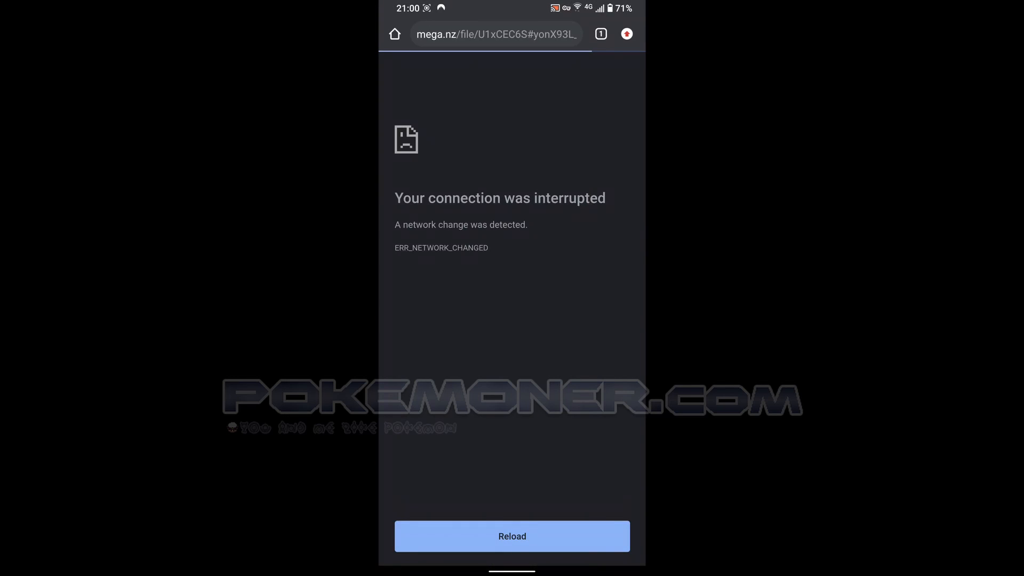
click(511, 535)
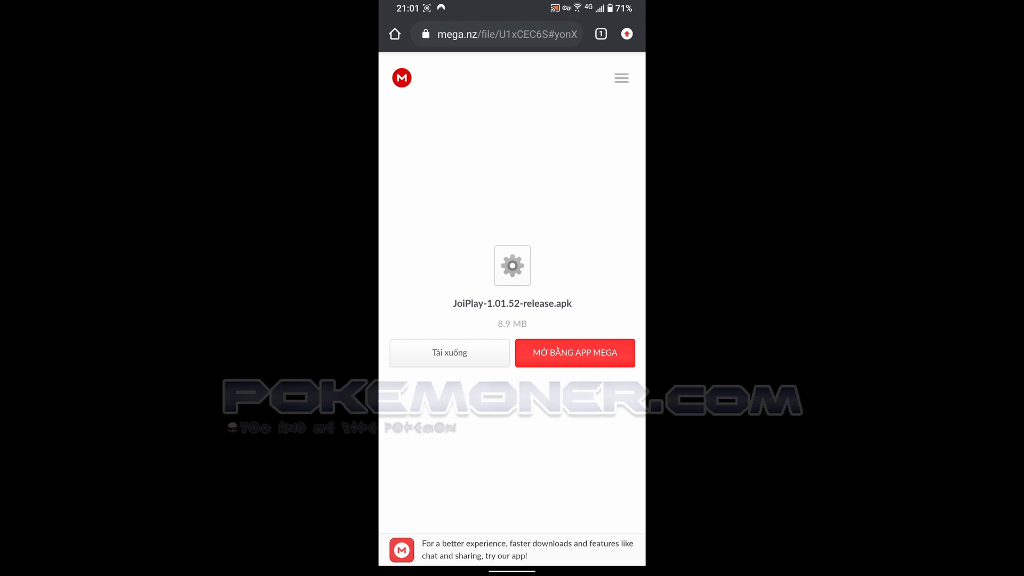
click(448, 352)
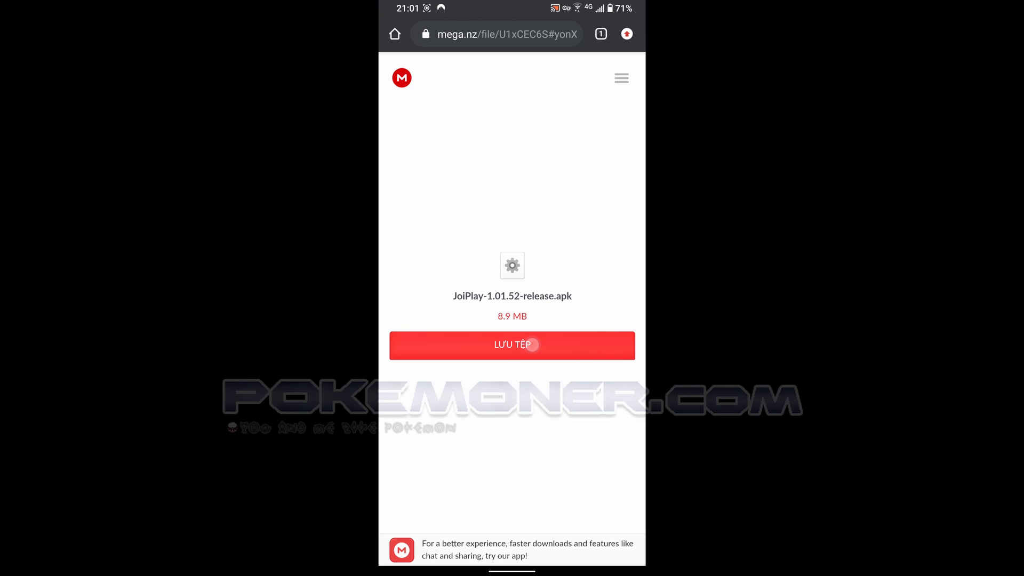
click(511, 345)
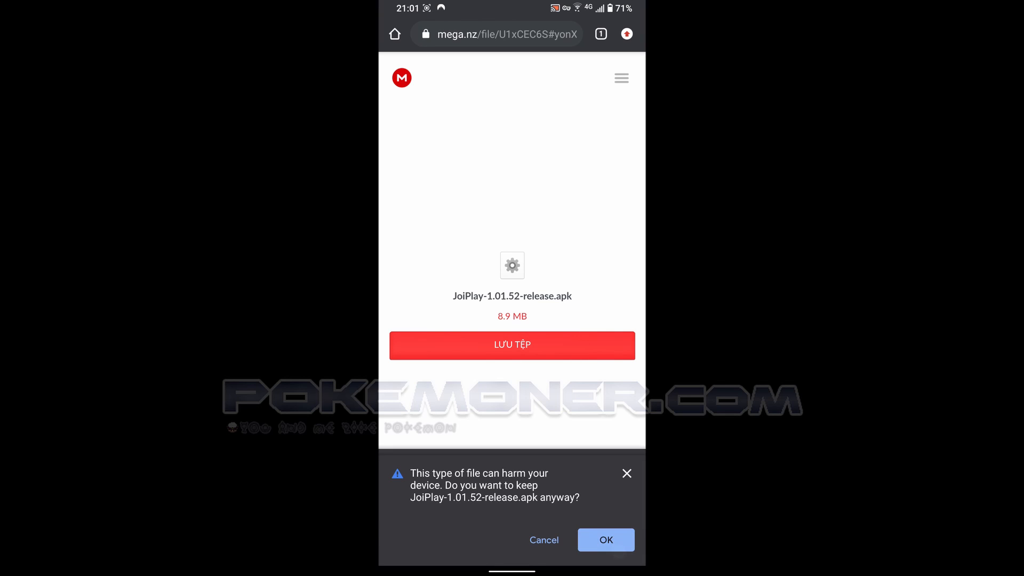
click(605, 539)
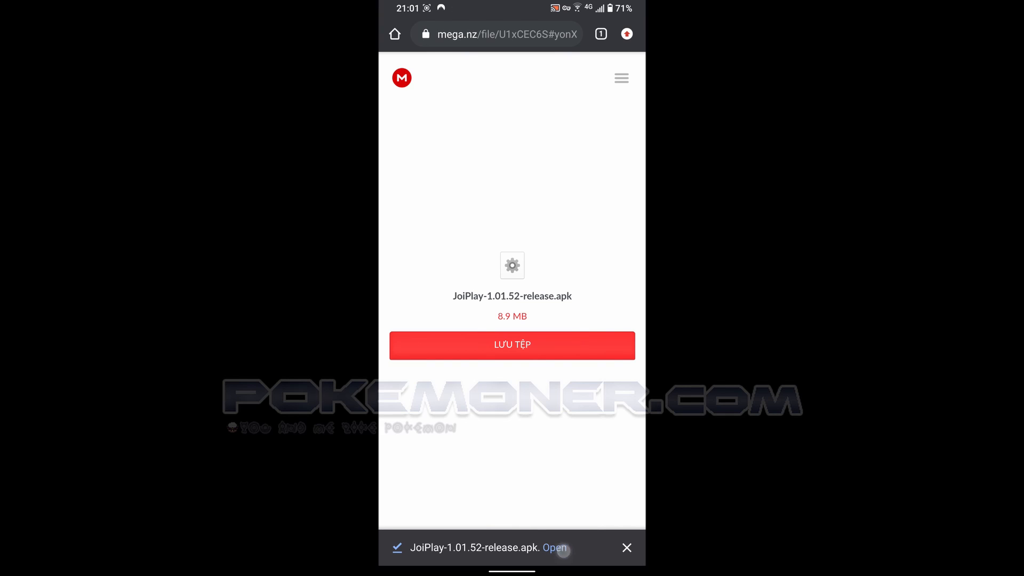
- Open the downloaded JoiPlay 1.01.52 APK and install it past the unknown-source caution
click(554, 548)
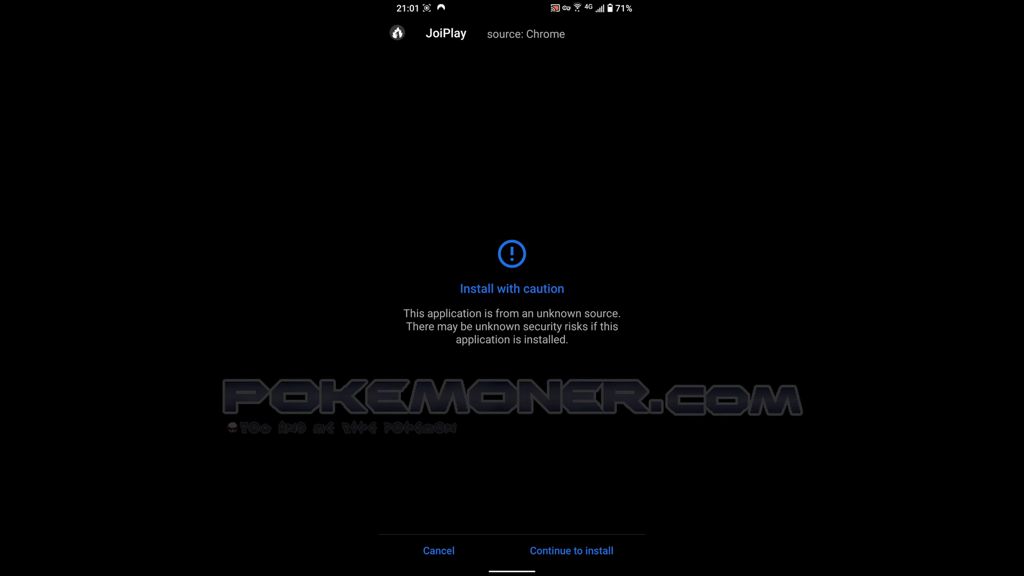
click(570, 550)
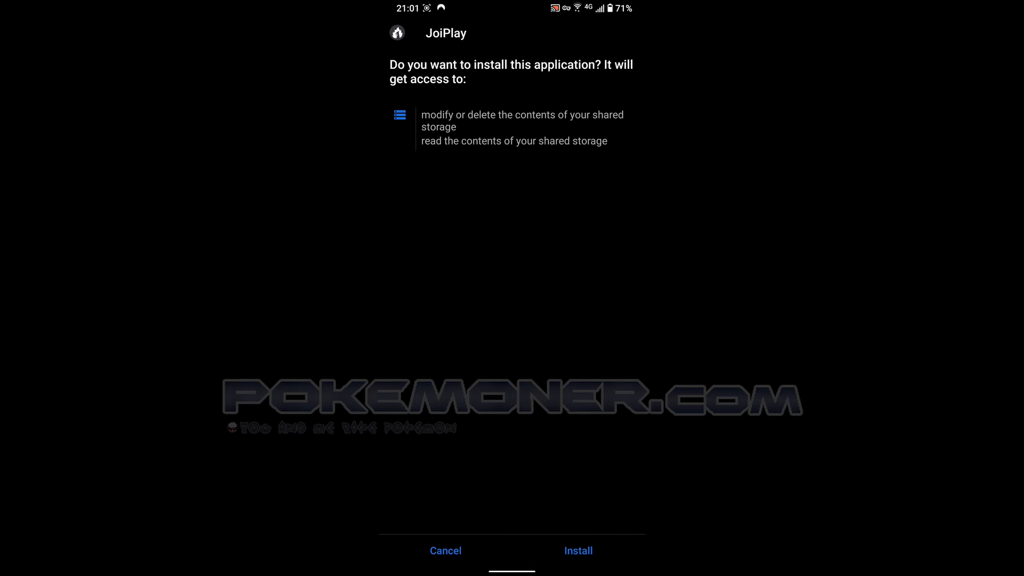
click(577, 550)
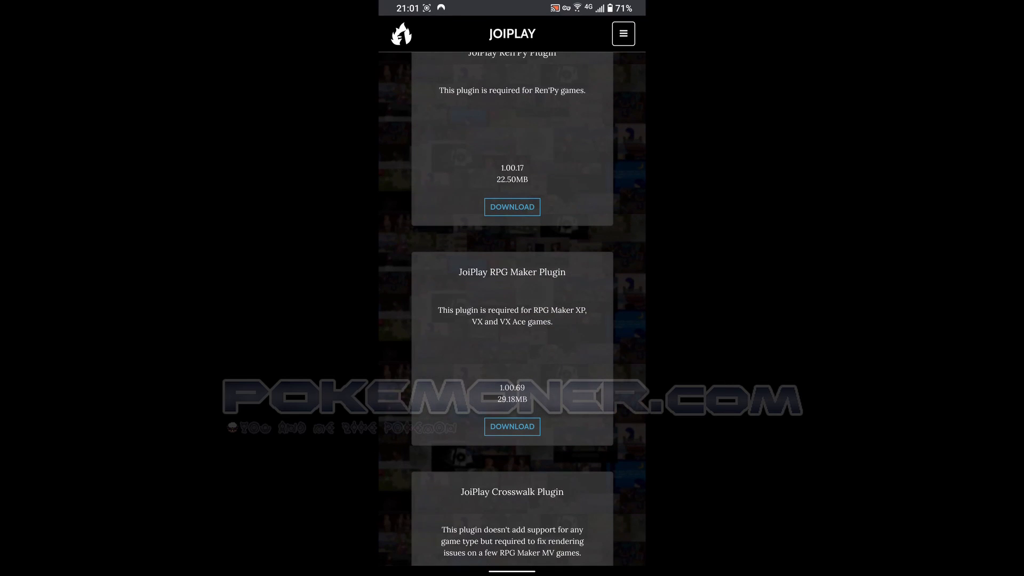
- Reload the MEGA page, then download and keep JoiPlayRPGMPlugin-1.00.69-release.apk
scroll(up, 3)
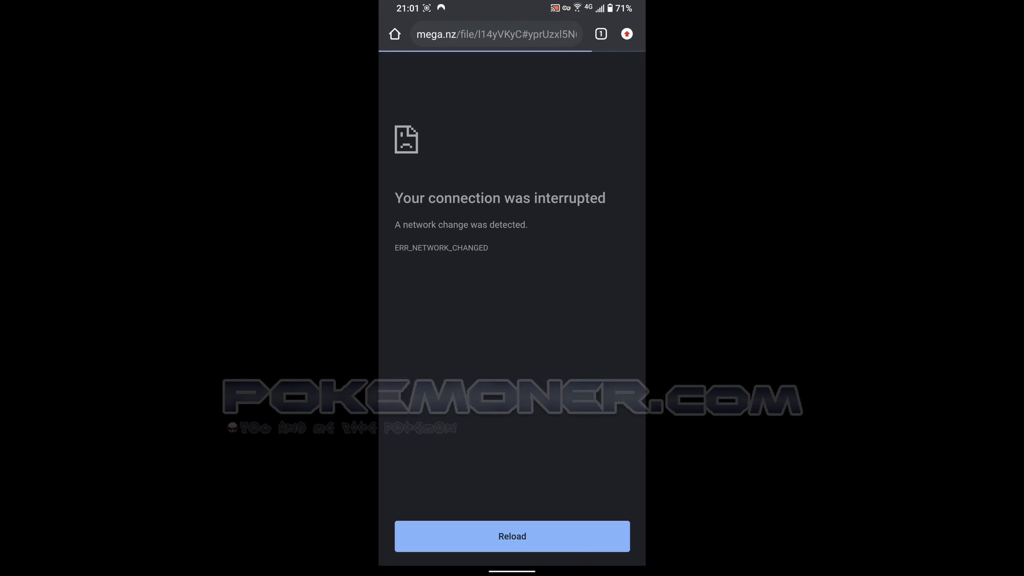
click(512, 535)
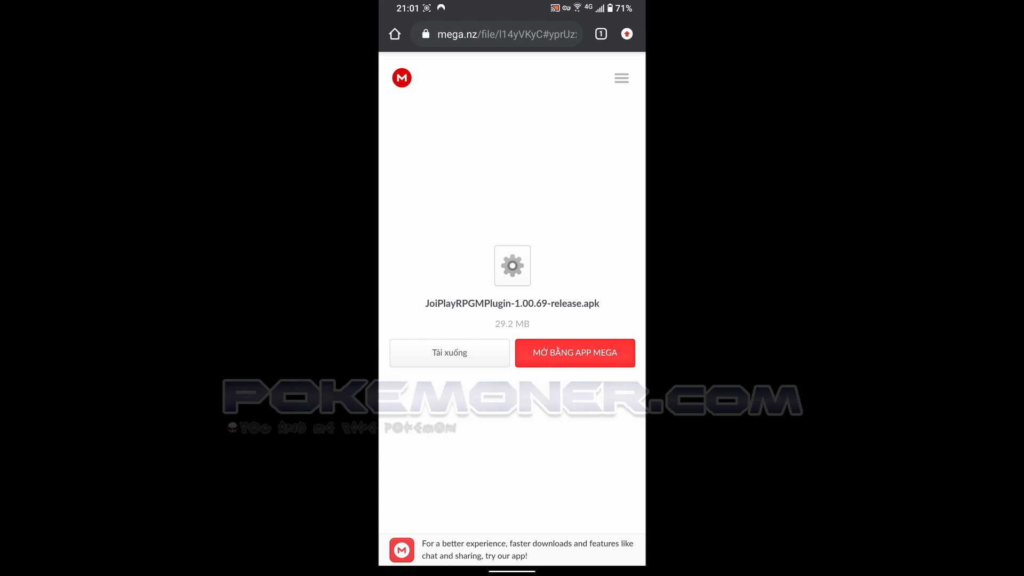
click(449, 352)
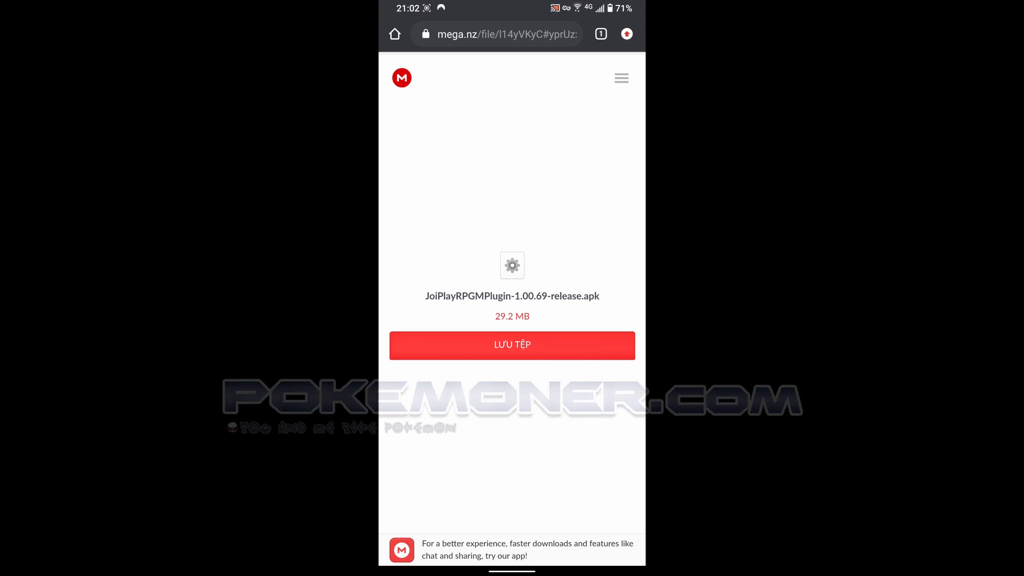
click(512, 345)
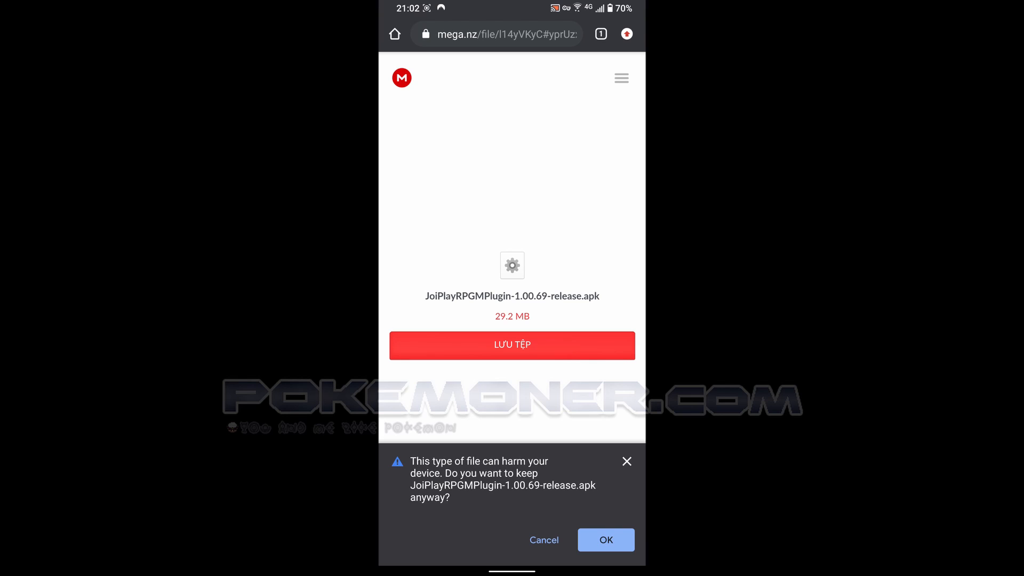
click(604, 539)
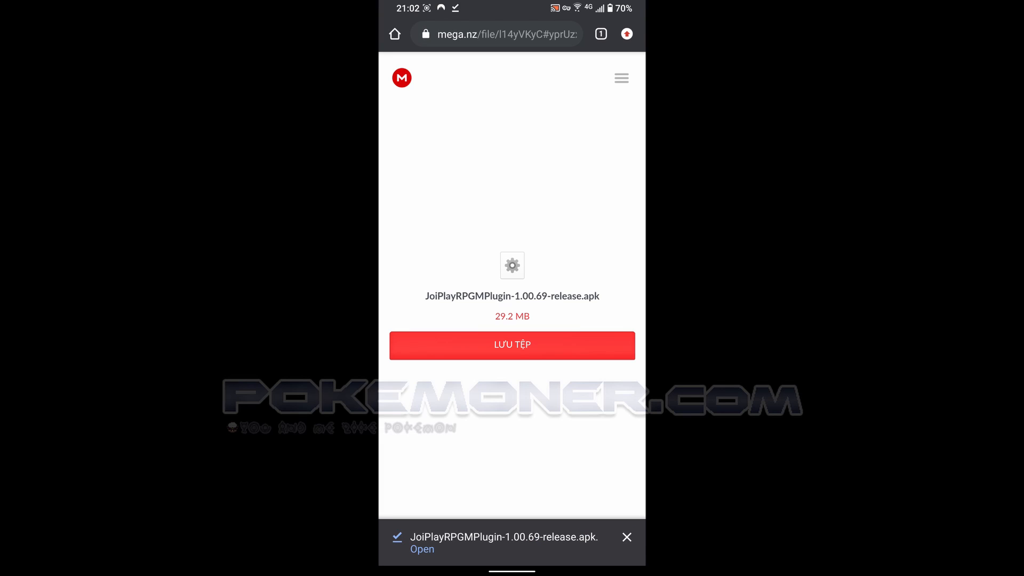
click(422, 549)
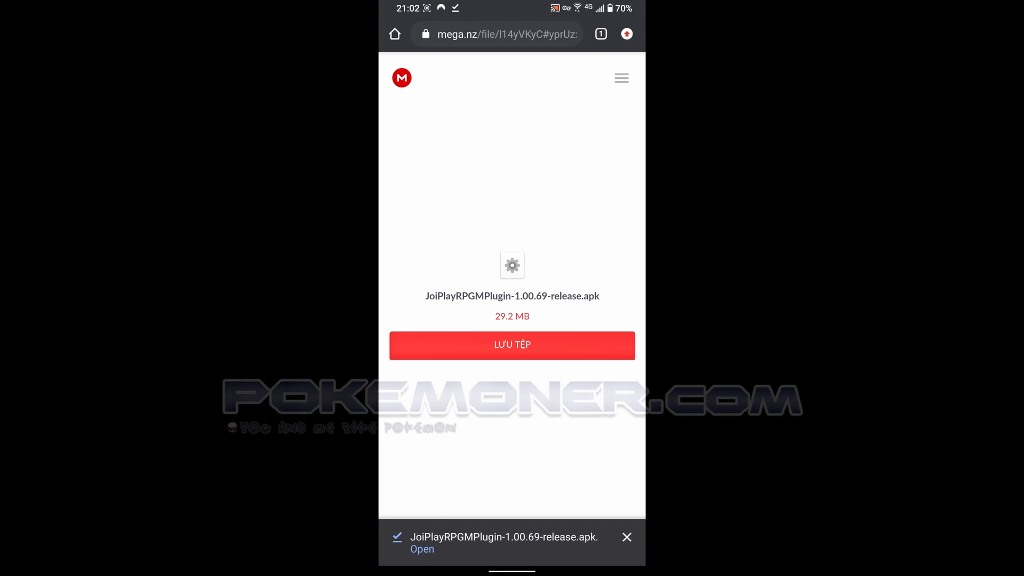
- Open the downloaded RPG Maker plugin APK, install it, and tap Done
click(422, 549)
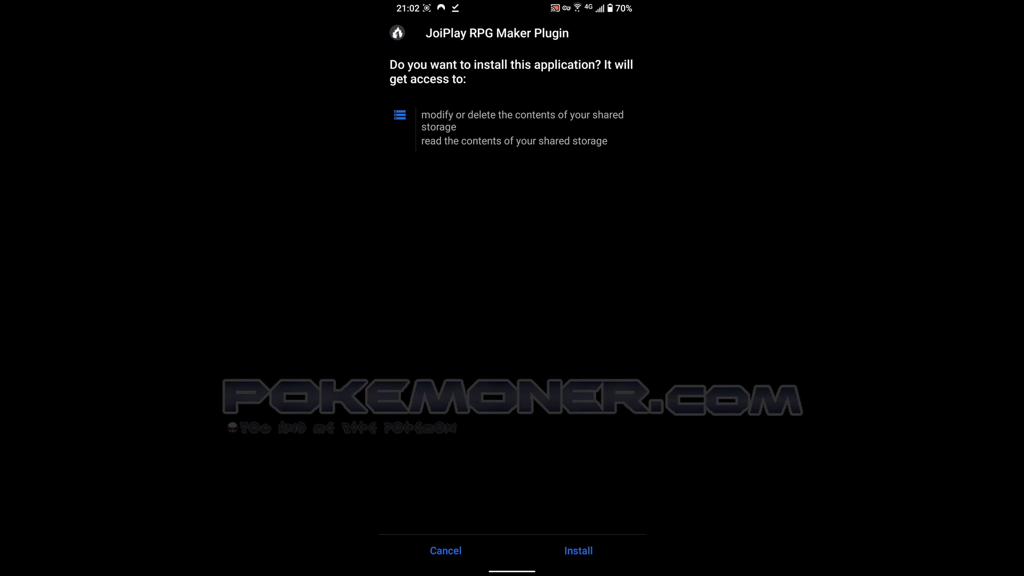
click(577, 550)
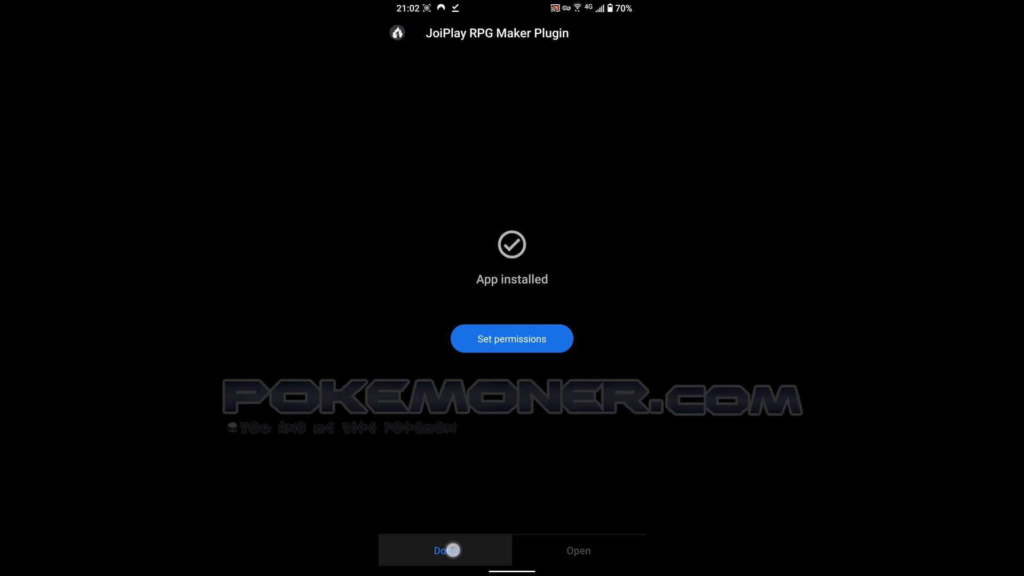
click(445, 550)
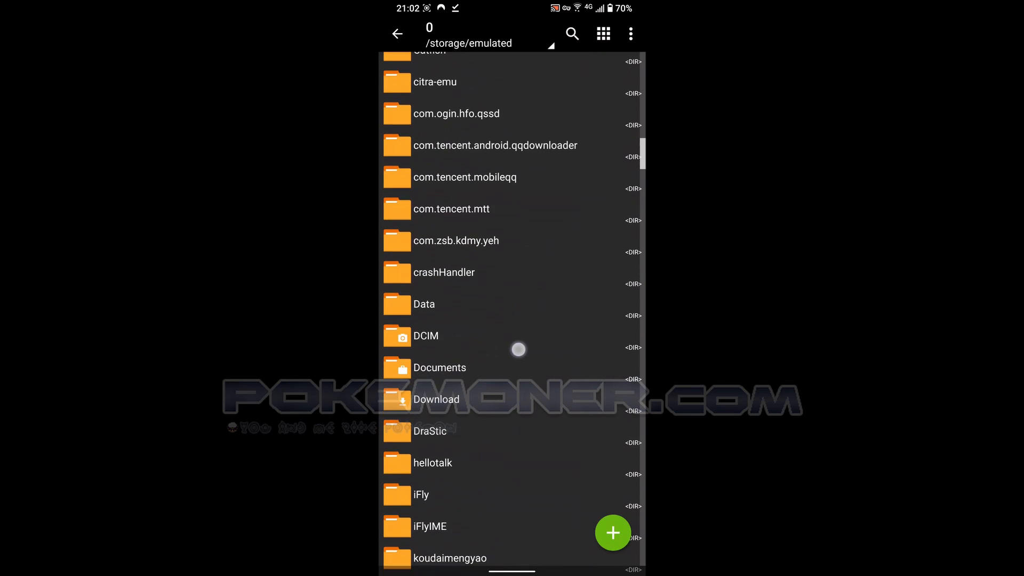
- Extract Surgev1d1C-pokemonerdotcom.zip from Download into its own folder
click(435, 399)
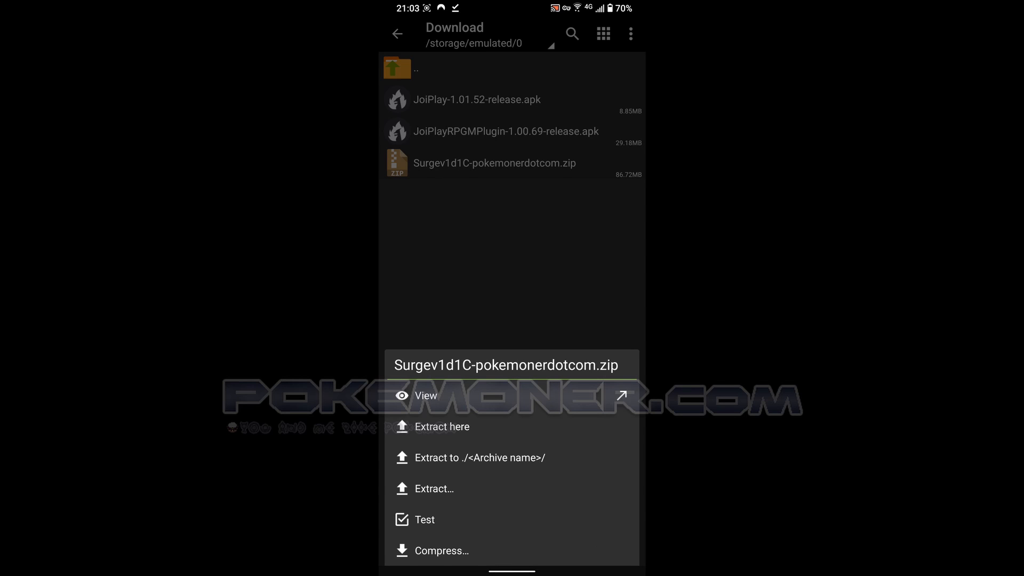
click(440, 426)
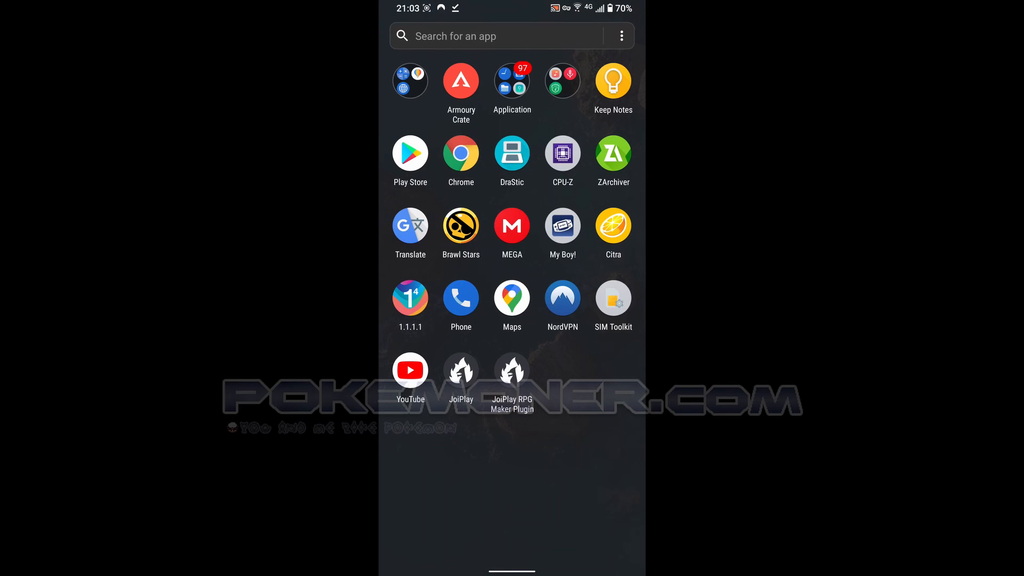
- Launch JoiPlay, finish the welcome slides, and allow storage access
click(460, 370)
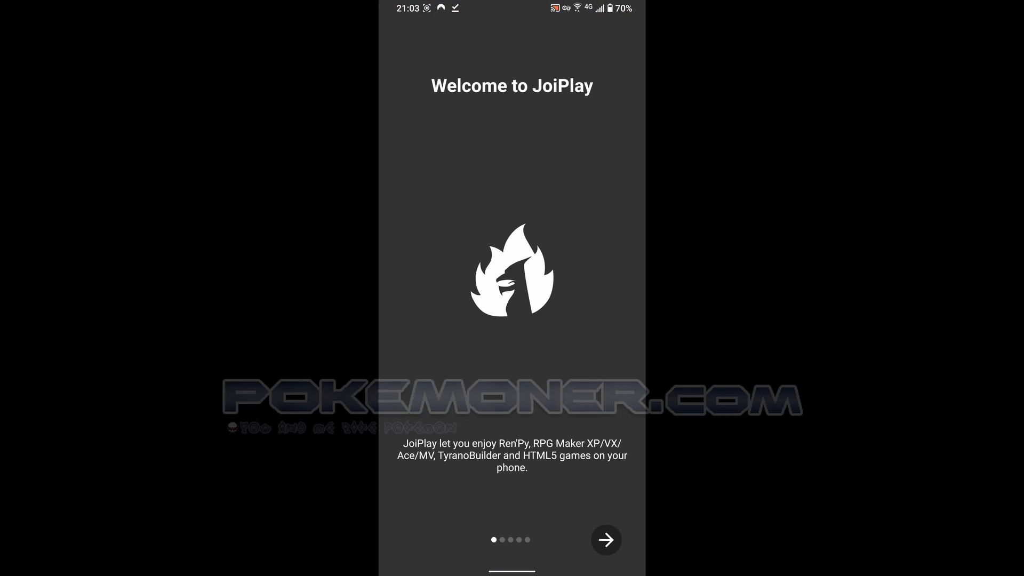
click(605, 539)
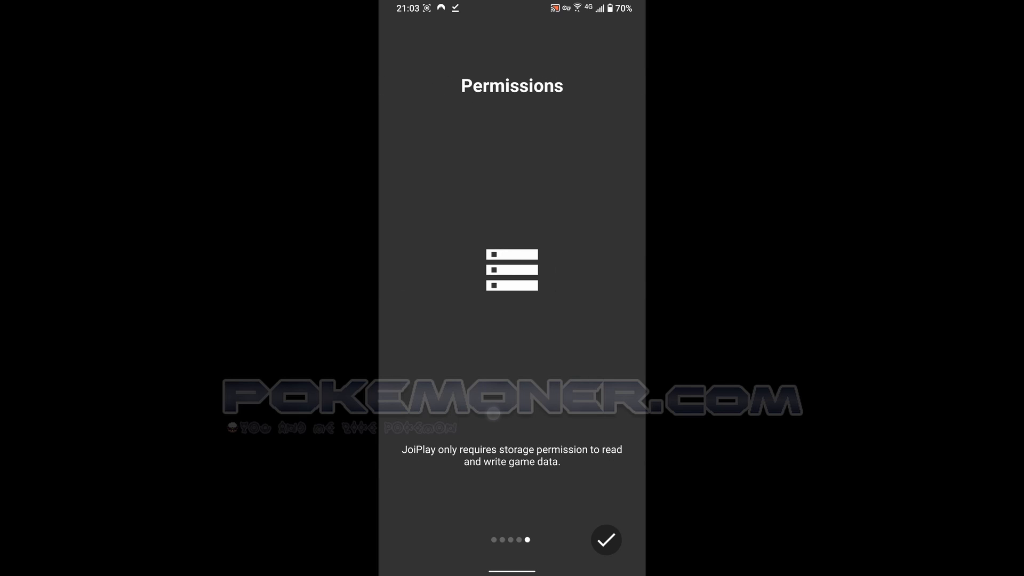
click(605, 539)
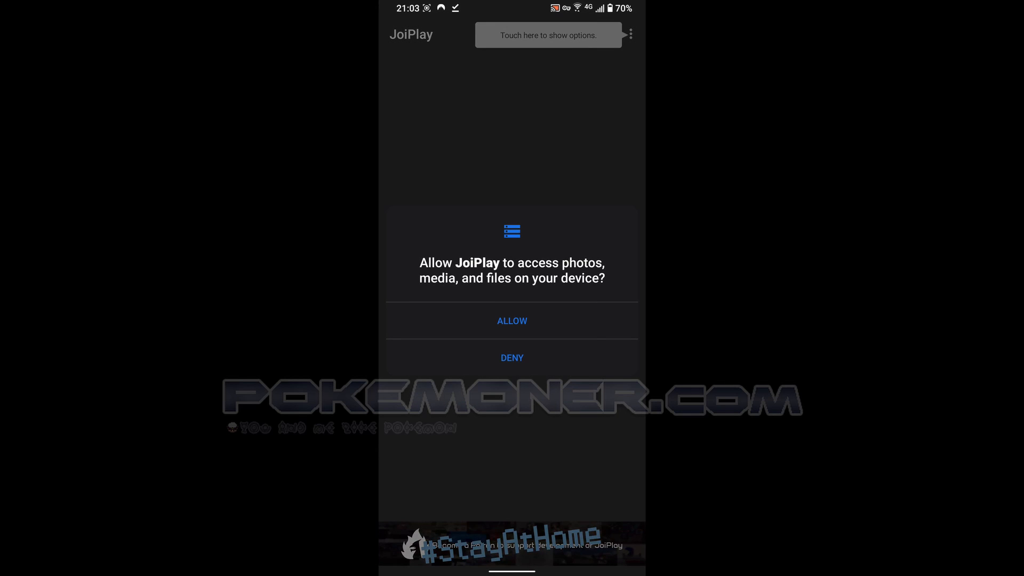
click(512, 321)
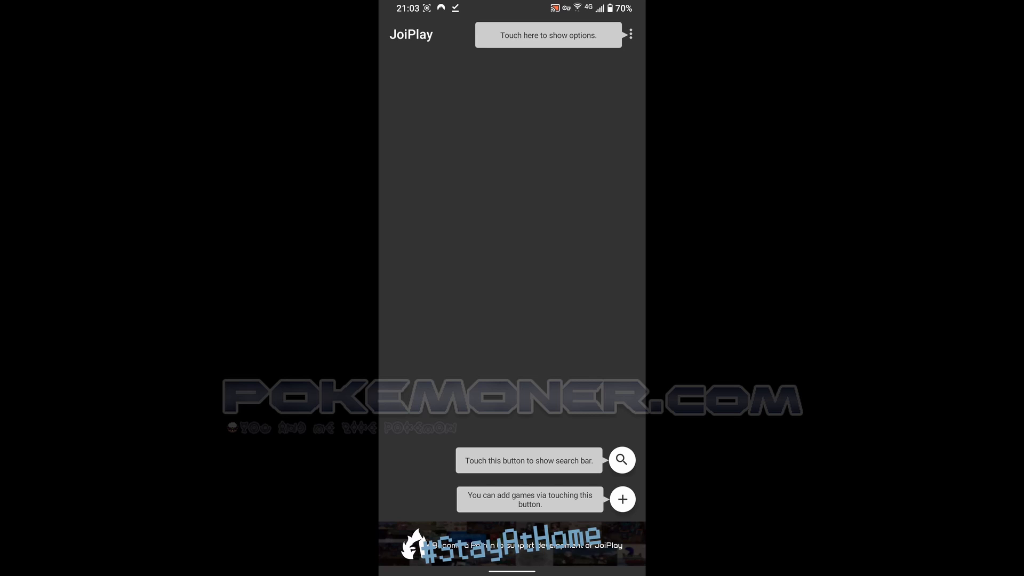
- Open JoiPlay's Add Game form with the + button
click(622, 499)
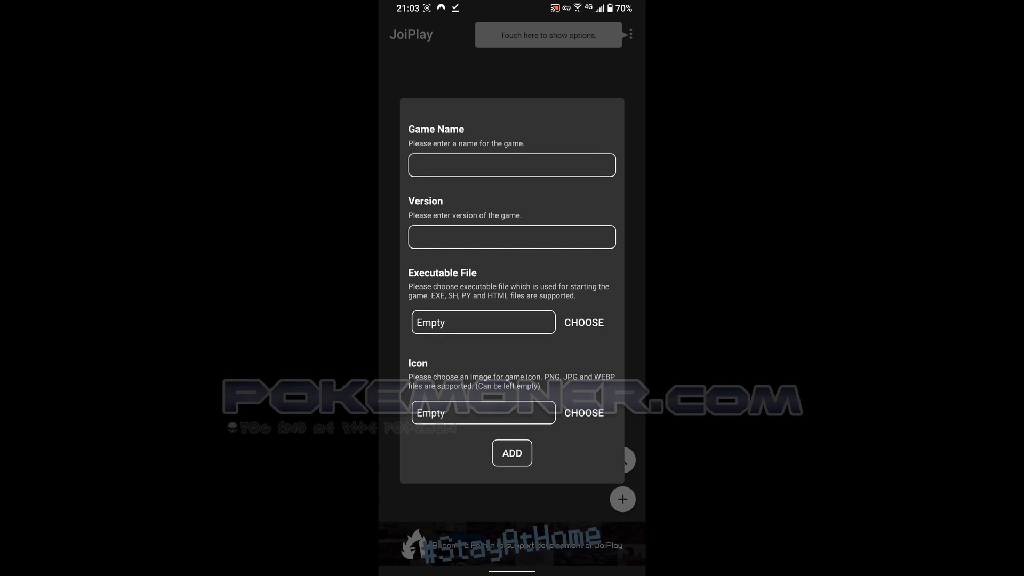
- Enter 'surge' as the game name and 1.1 as its version
click(511, 165)
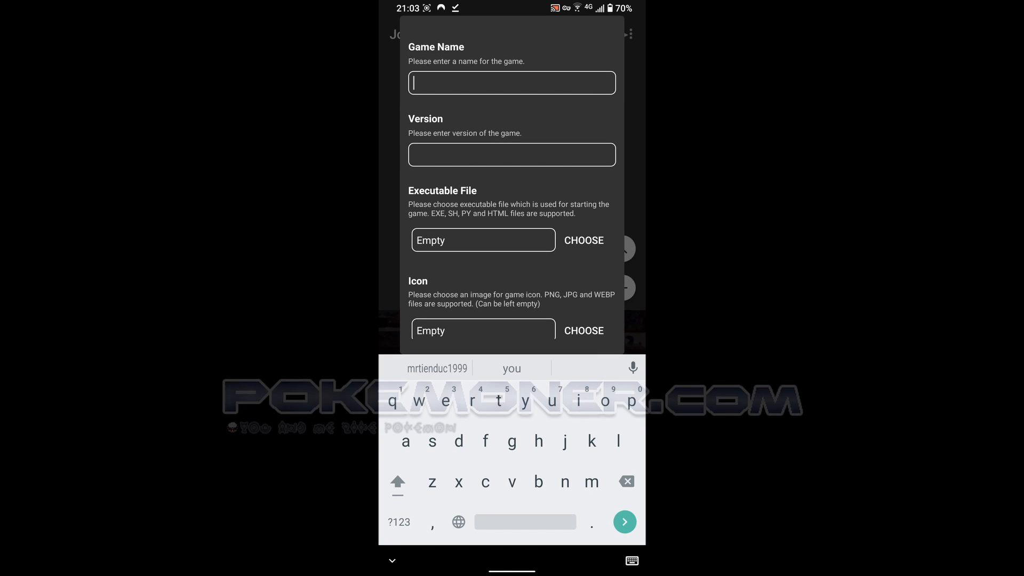
text(sur)
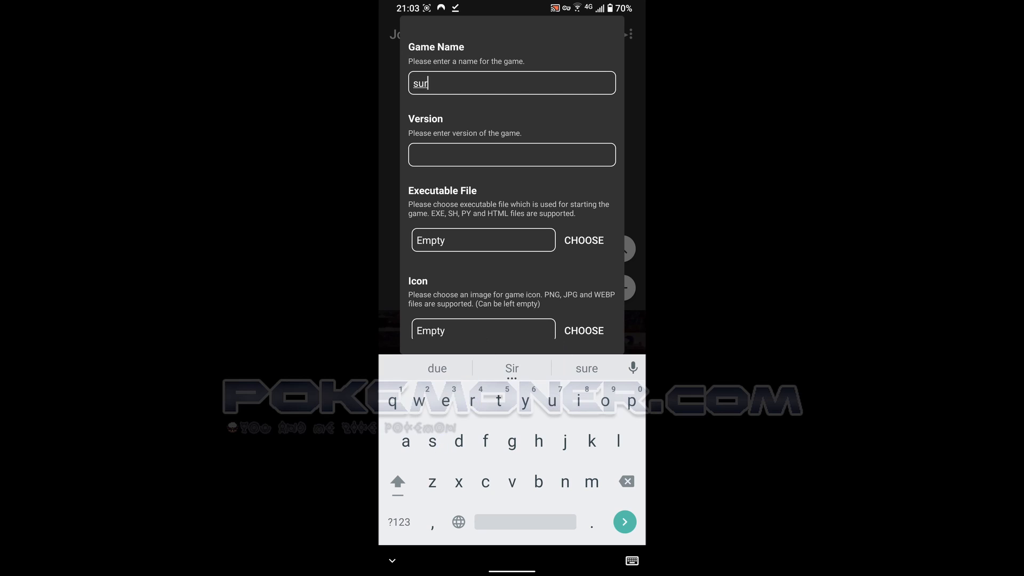
text(ge)
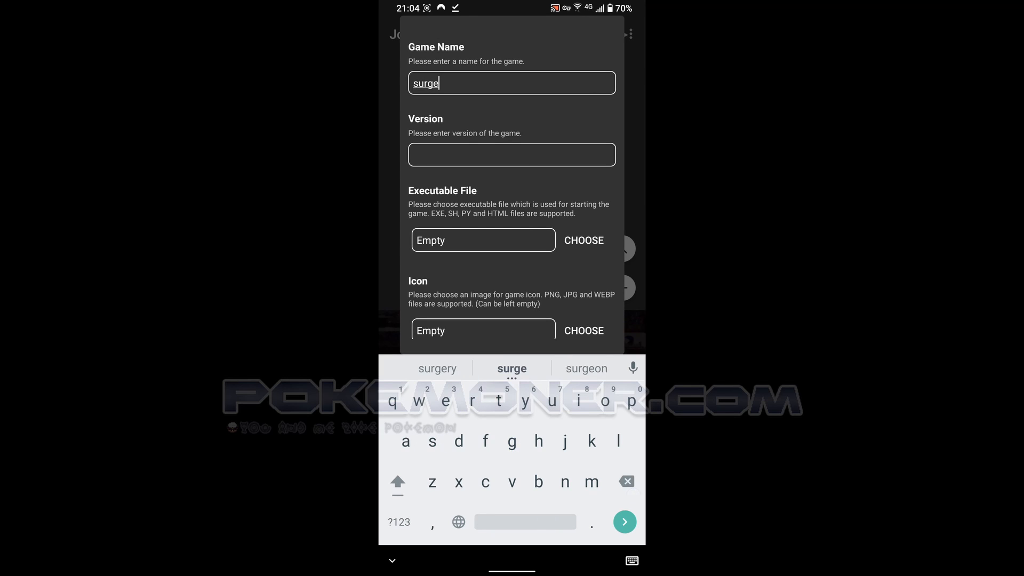
click(512, 154)
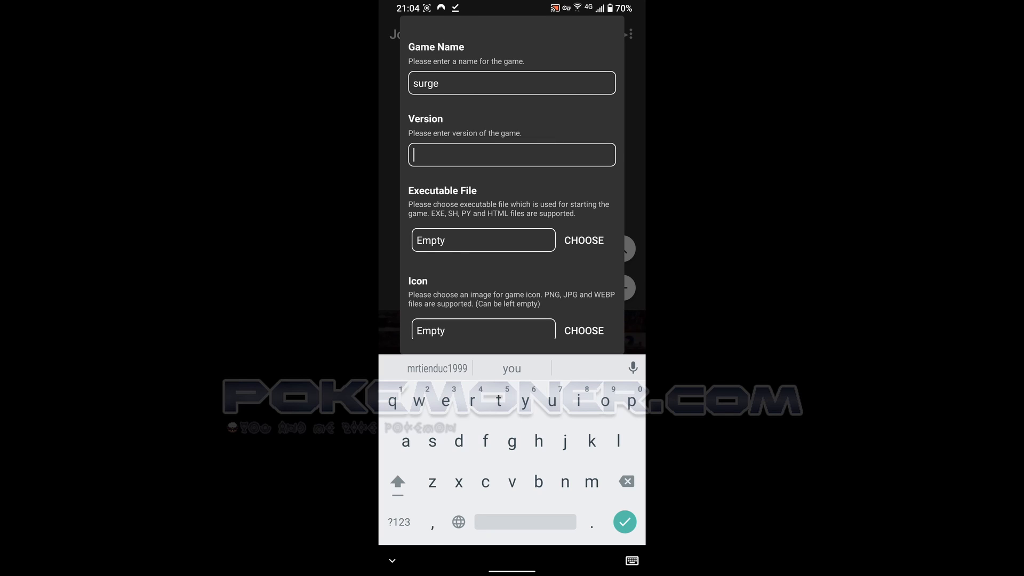
text(0)
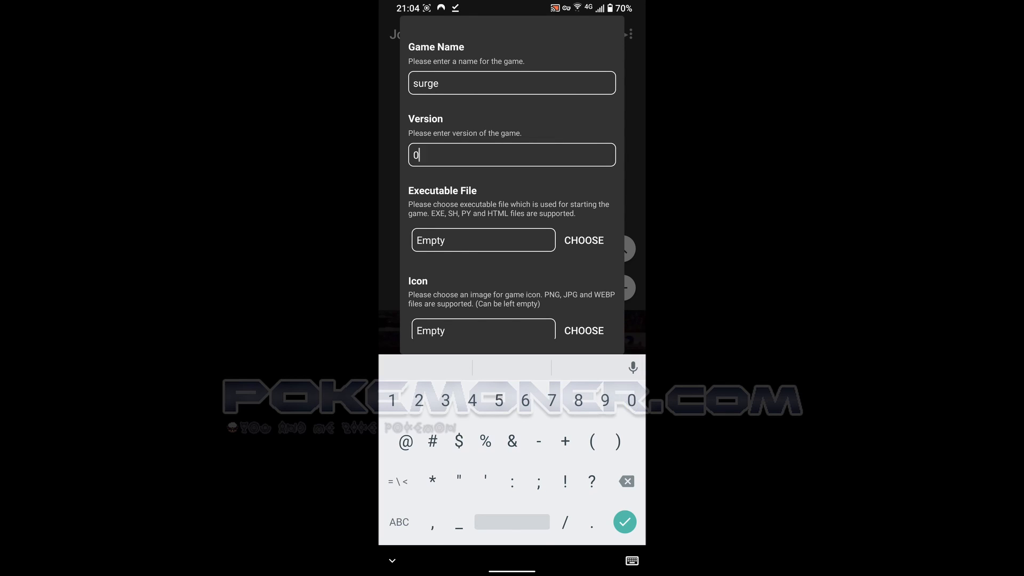
text(.1)
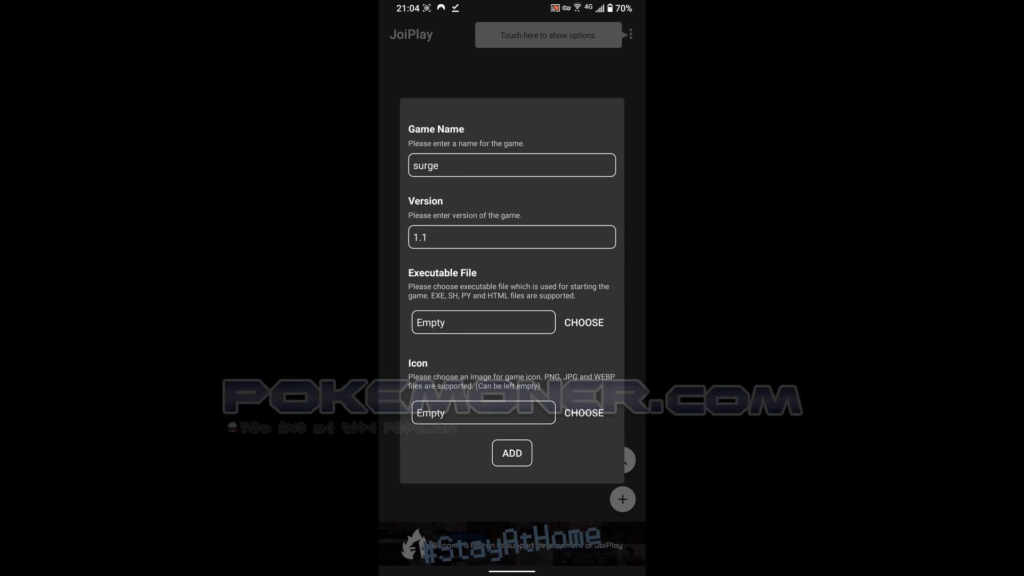
- Choose Game.exe from Download > Surgev1d1C-pokemonerdotcom > Pokemon Surge v1.1 as executable
click(583, 322)
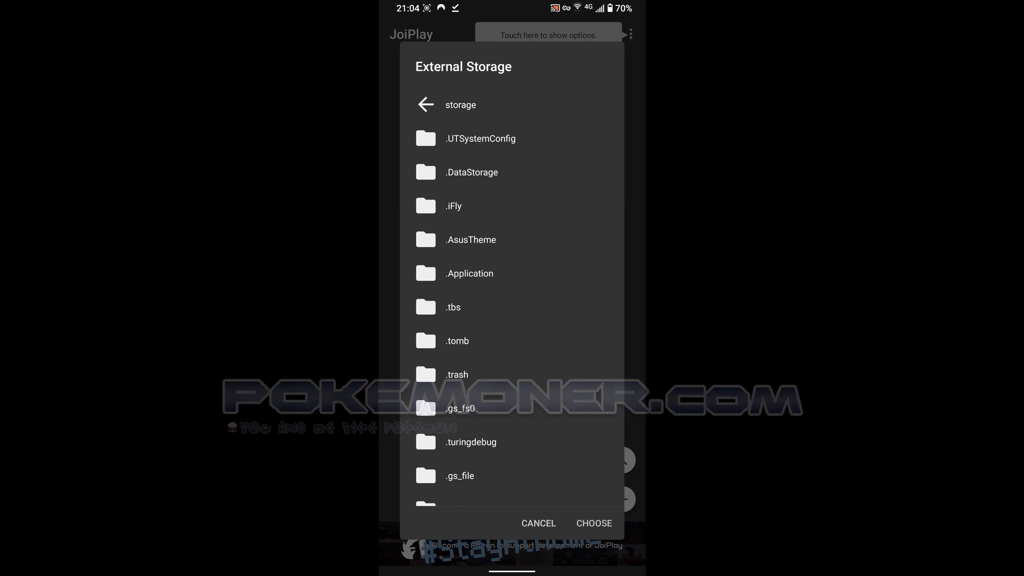
scroll(down, 3)
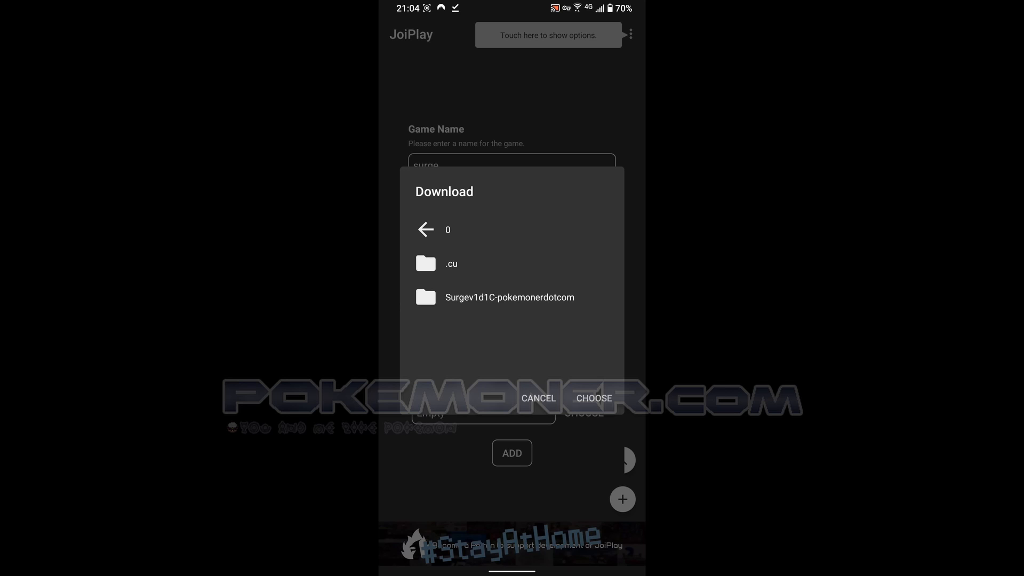
click(508, 297)
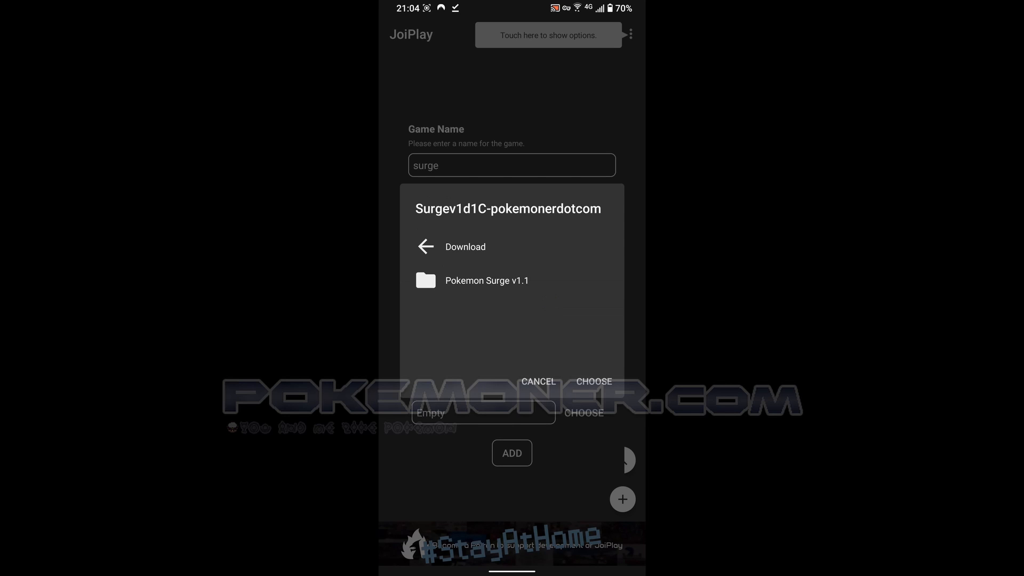
click(486, 280)
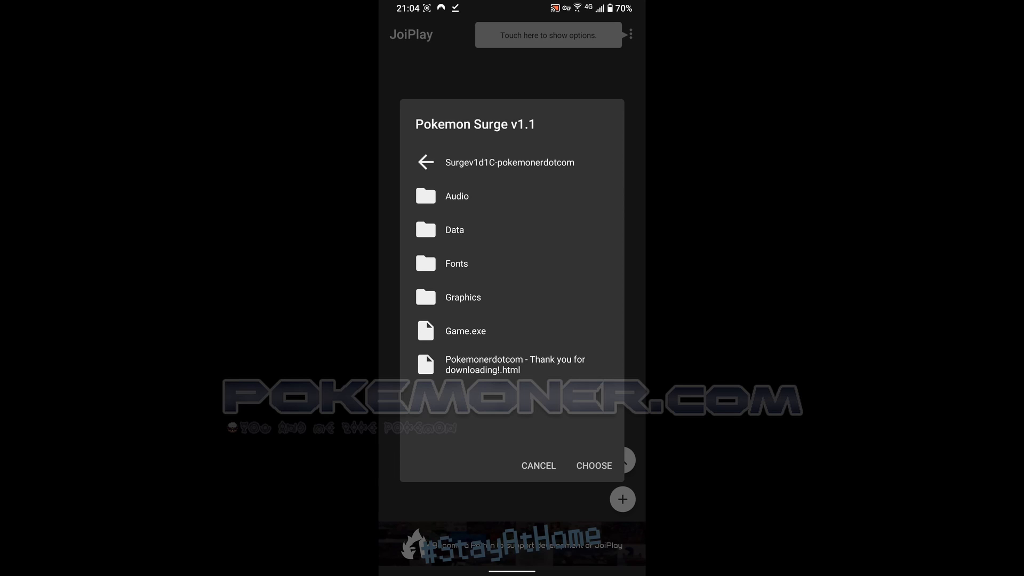
click(465, 330)
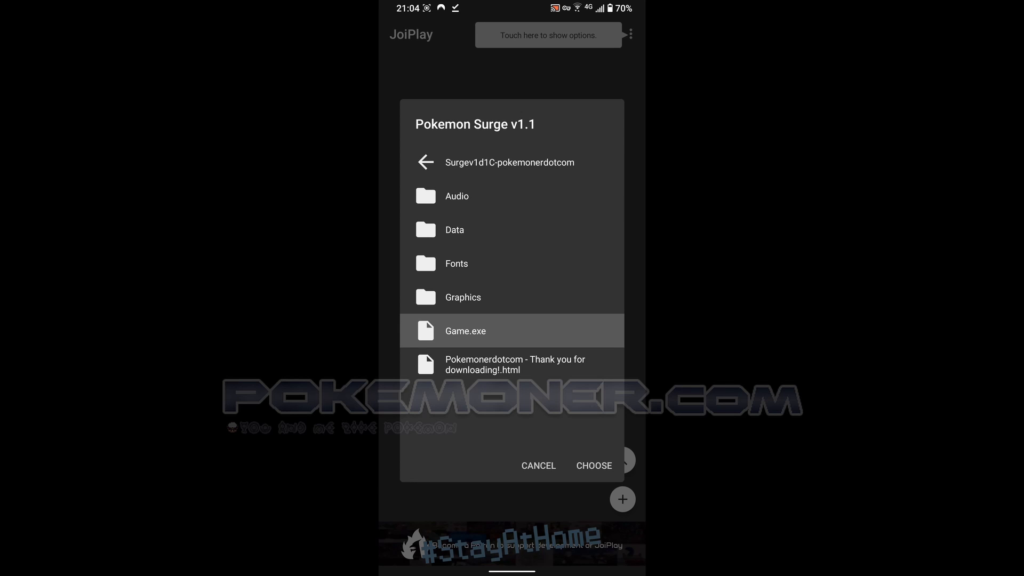
click(592, 465)
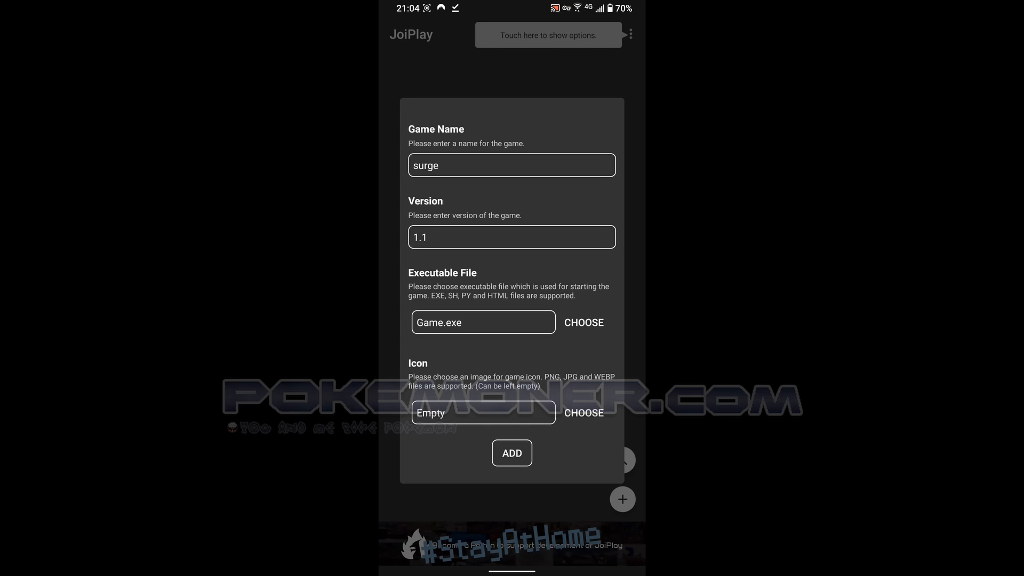
- Add surge to the library, launch it, and allow the RPG Maker Plugin storage access
click(511, 453)
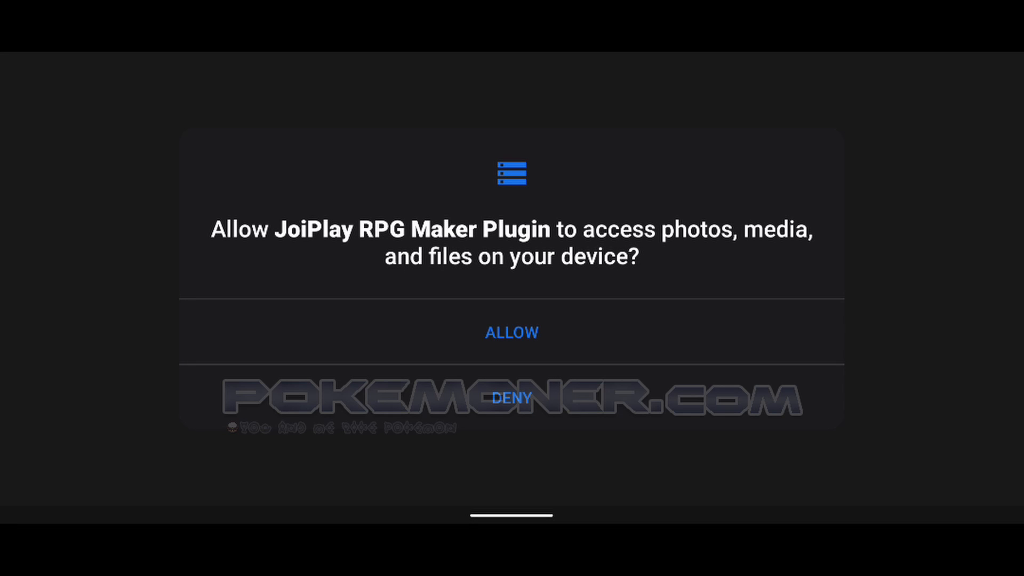
click(511, 332)
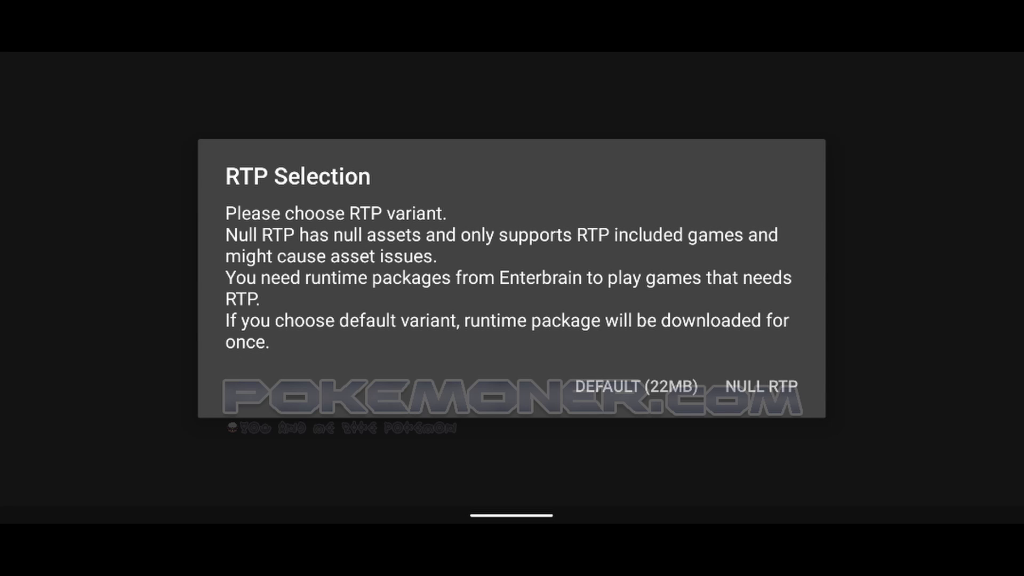
- Pick an RTP variant (DEFAULT 22MB or NULL RTP) so Pokémon Surge boots
click(637, 386)
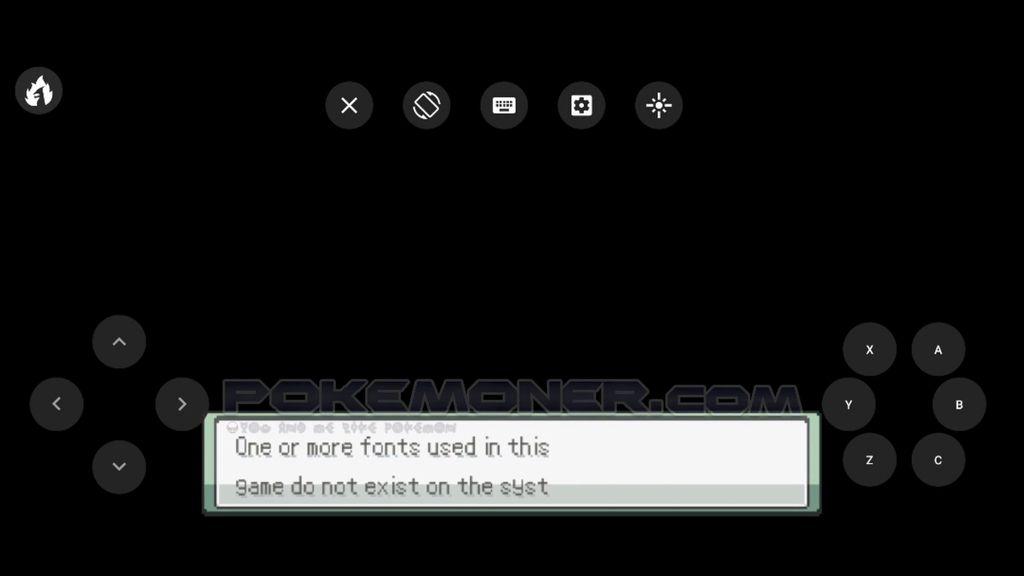
- Advance the font-install messages, answer Yes to restart, and relaunch surge from the library
click(938, 460)
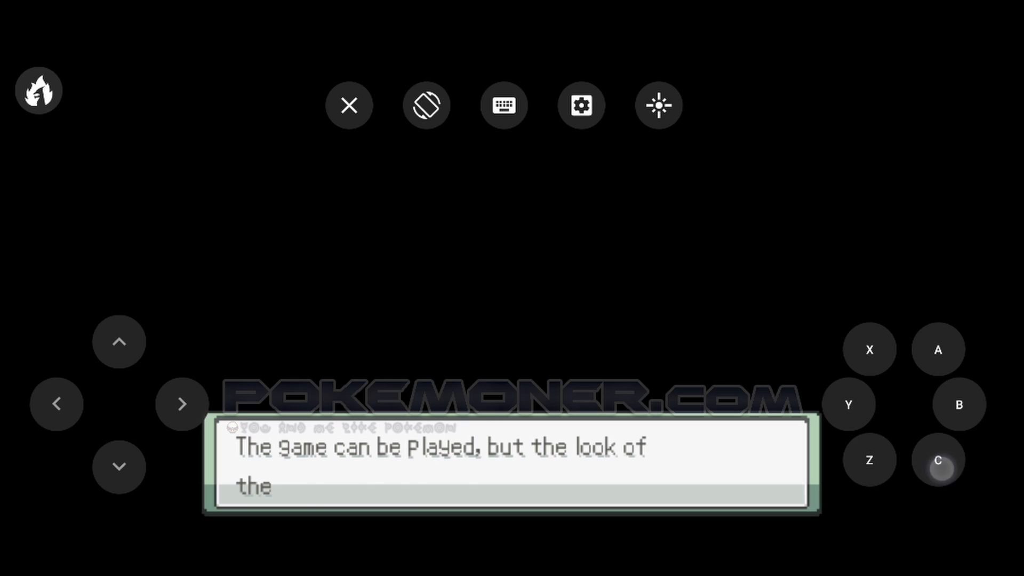
click(937, 461)
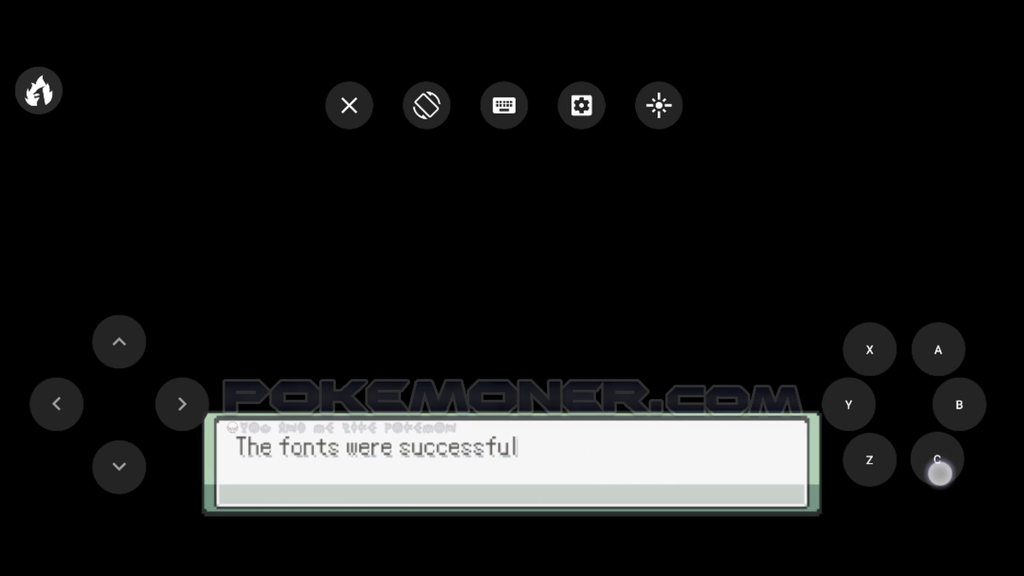
click(937, 459)
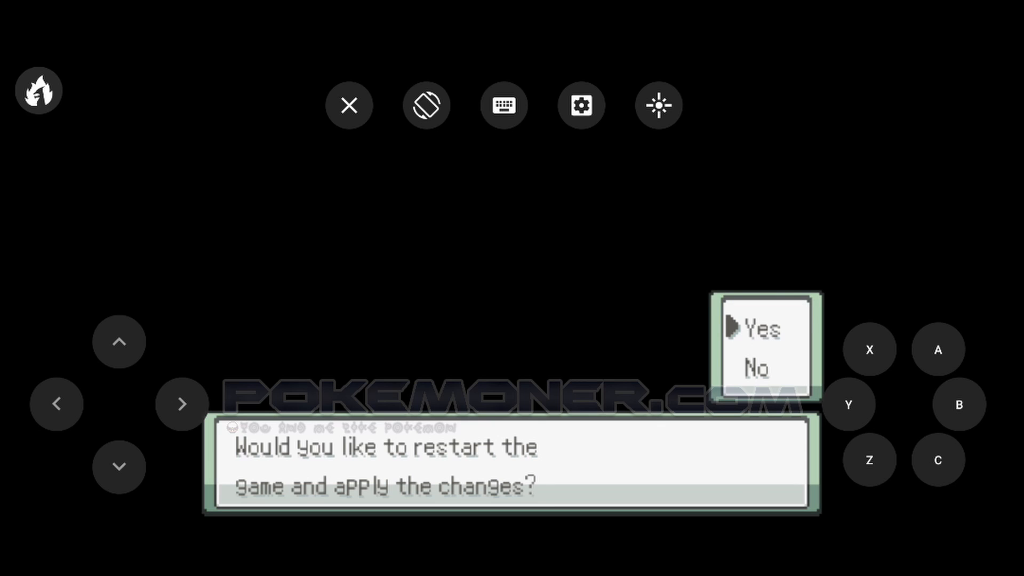
click(939, 460)
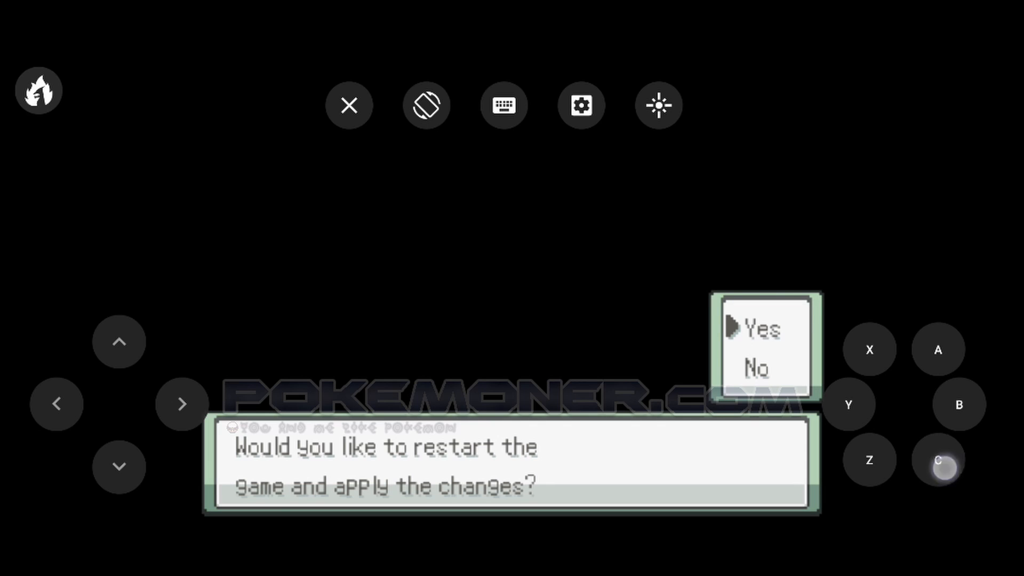
click(757, 327)
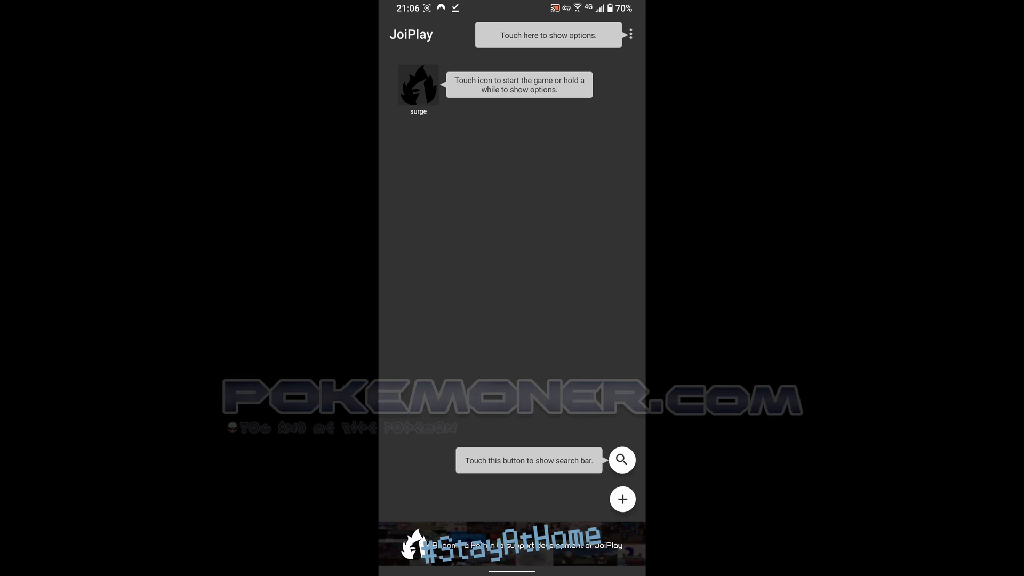
click(418, 85)
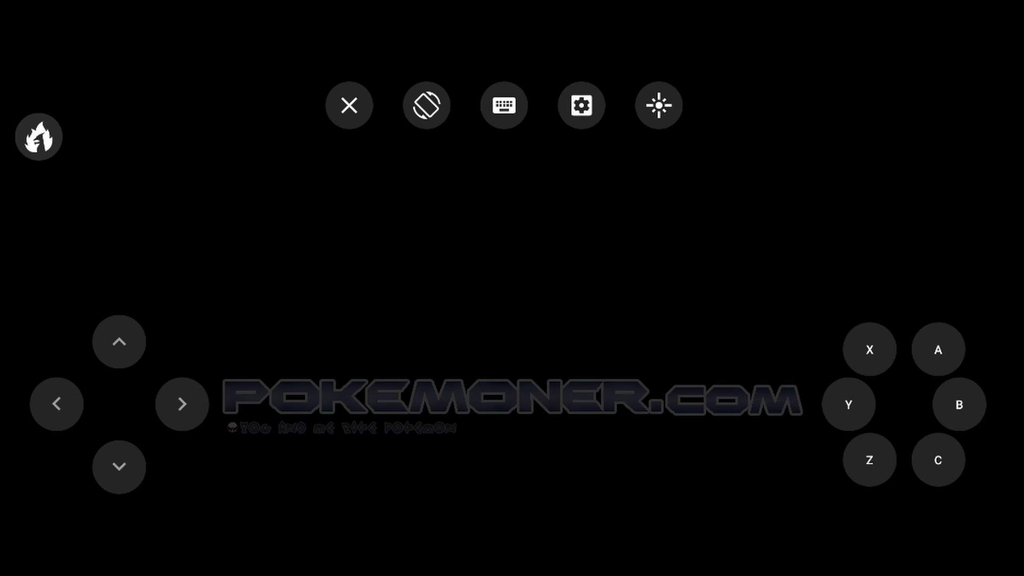
- Pass the blank startup screen and dismiss the Options menu to enter the house
click(937, 460)
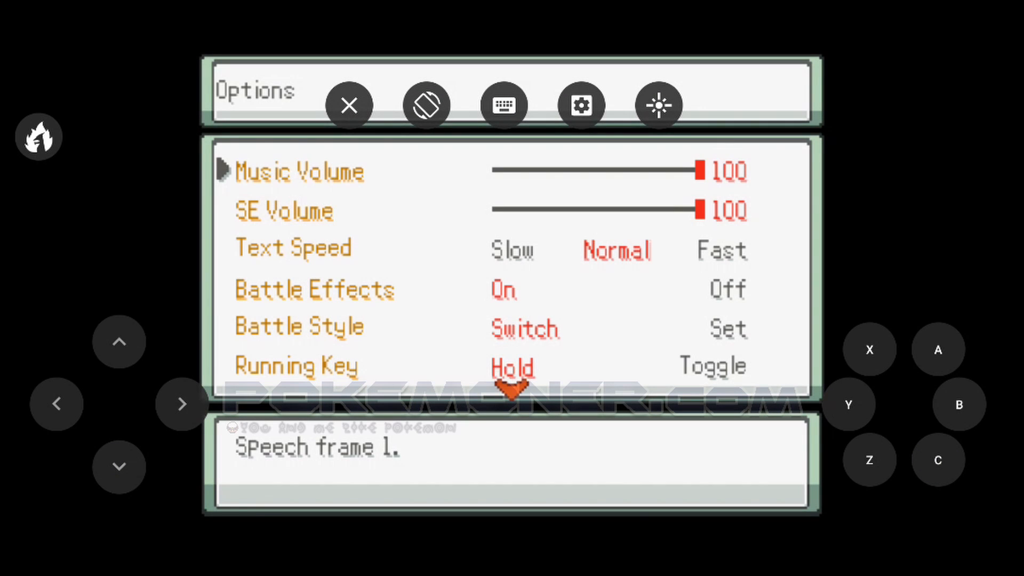
click(119, 341)
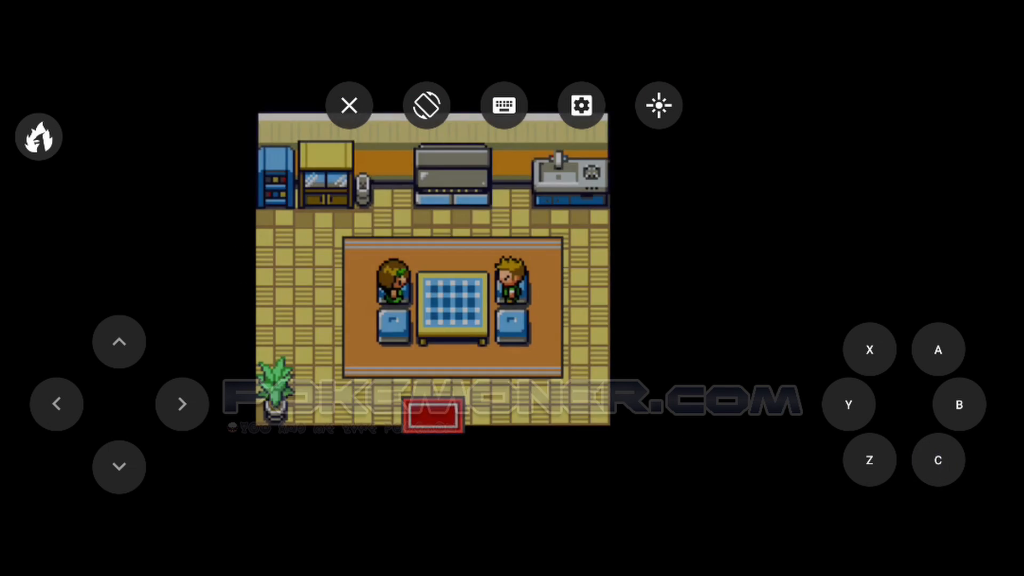
- Walk to the kitchen table and talk through the family's and girl's dialogue
click(119, 466)
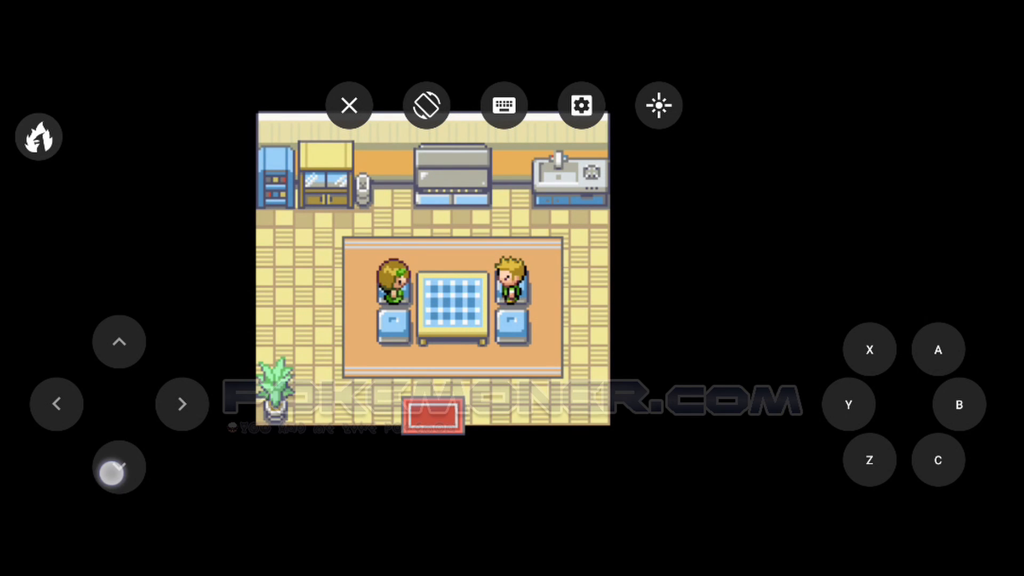
click(936, 459)
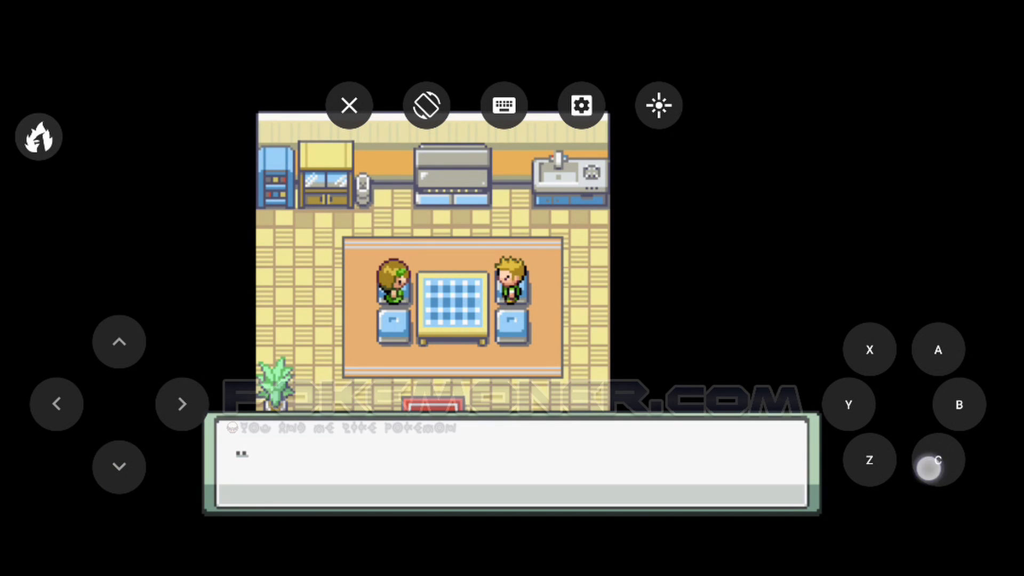
click(937, 460)
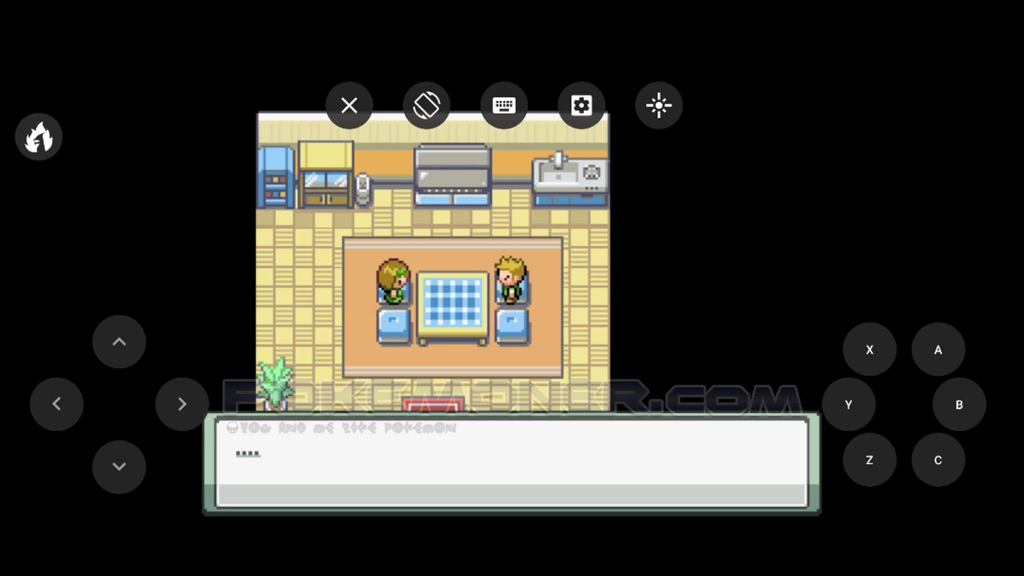
click(118, 466)
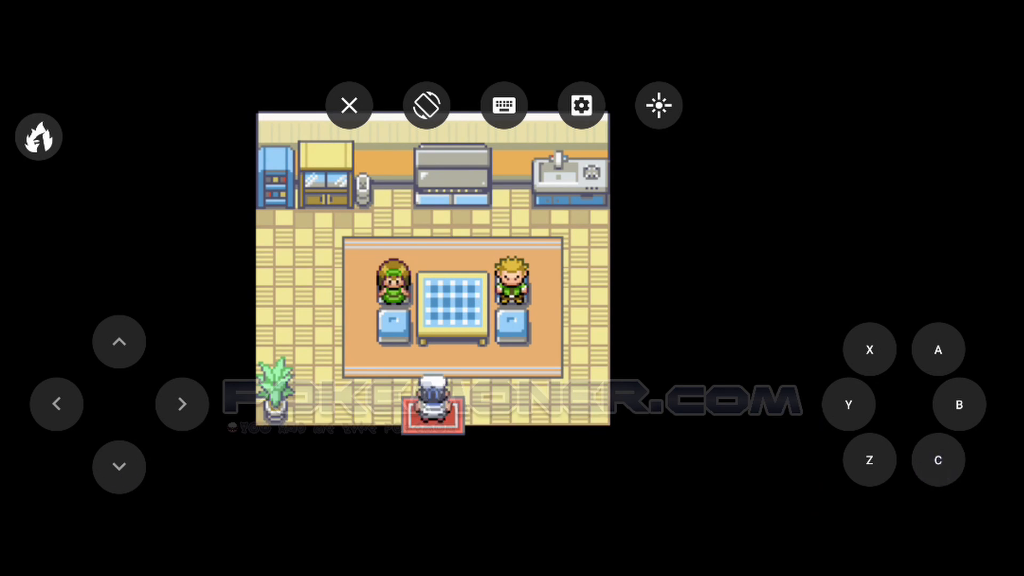
click(936, 349)
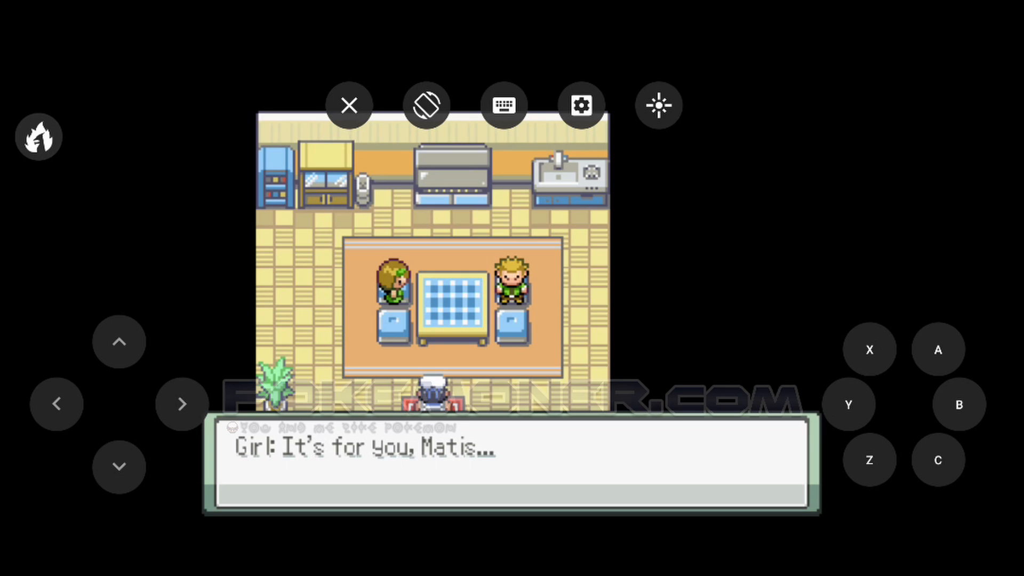
click(937, 460)
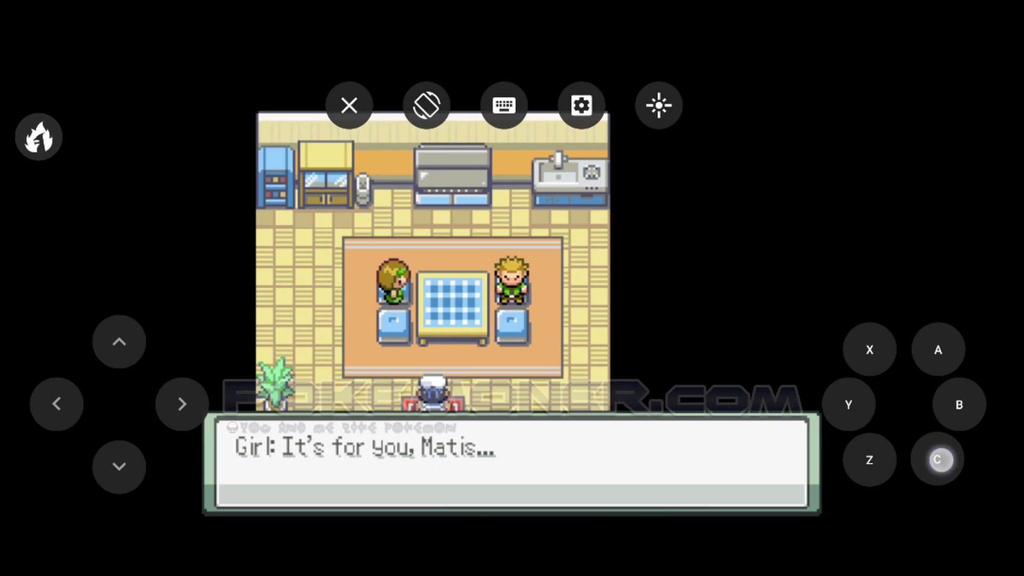
click(937, 459)
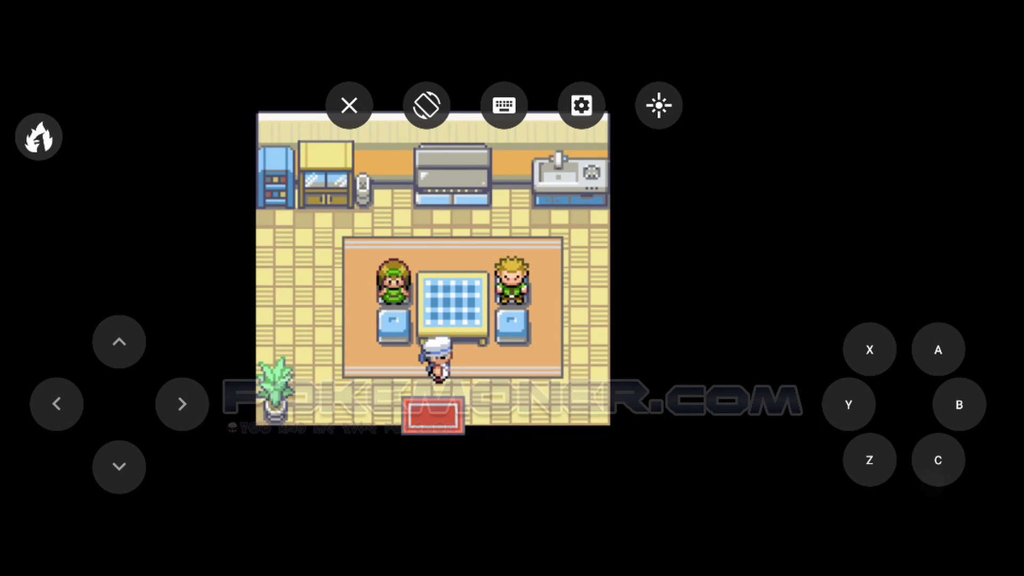
- Talk to the man to get the Camo Ticket, then walk until the Egg hatches
click(936, 349)
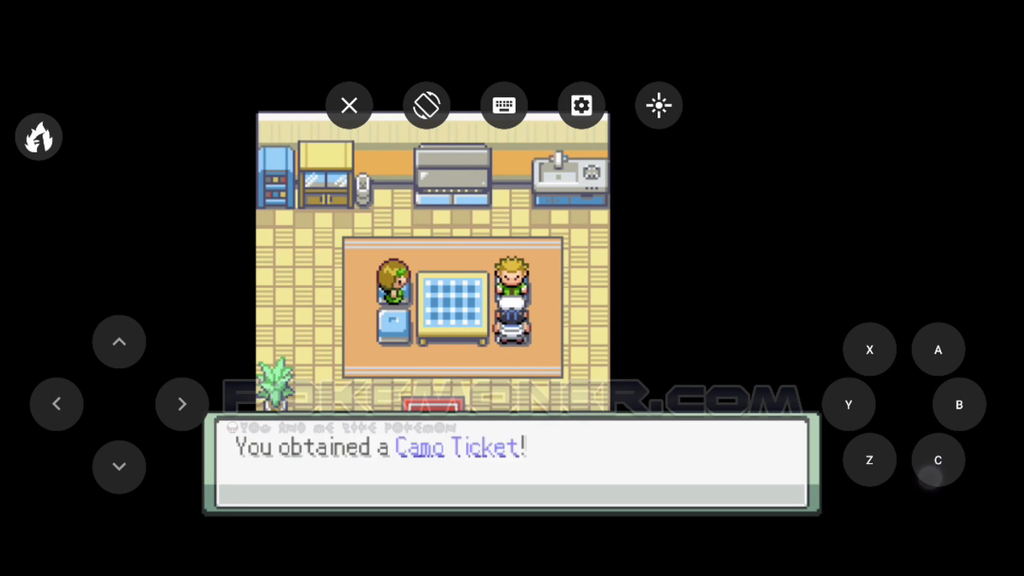
click(937, 459)
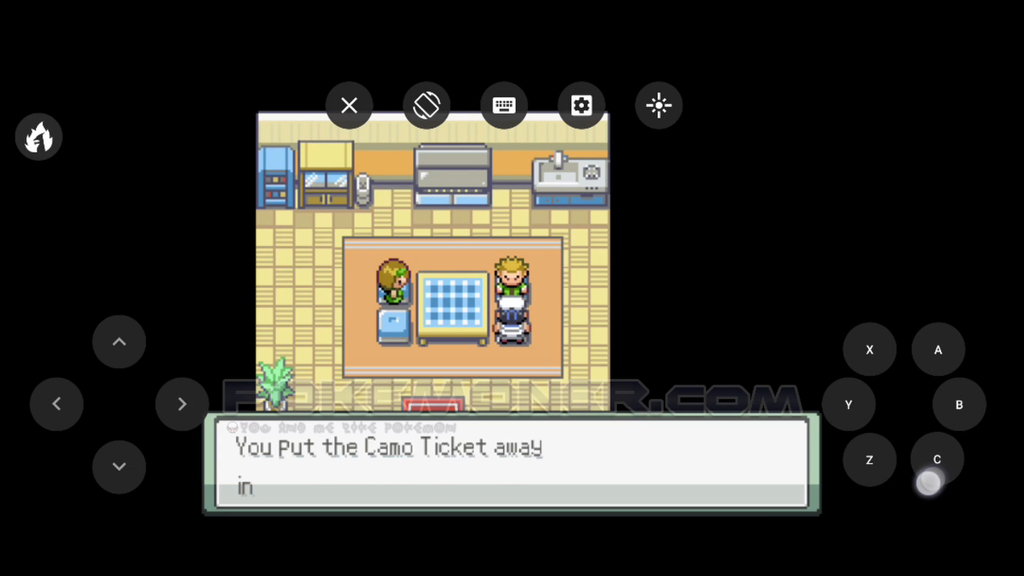
click(935, 460)
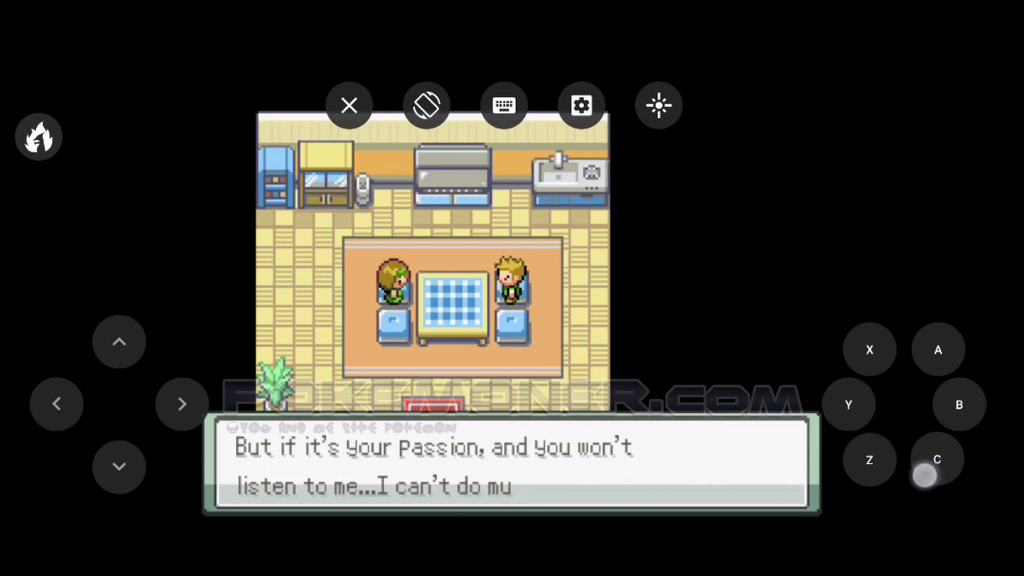
click(936, 459)
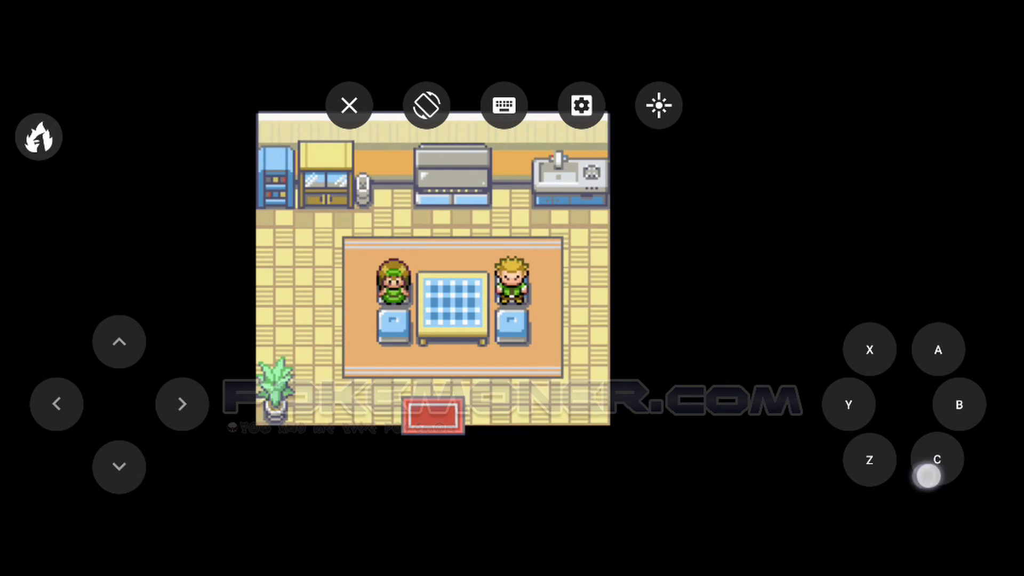
click(937, 459)
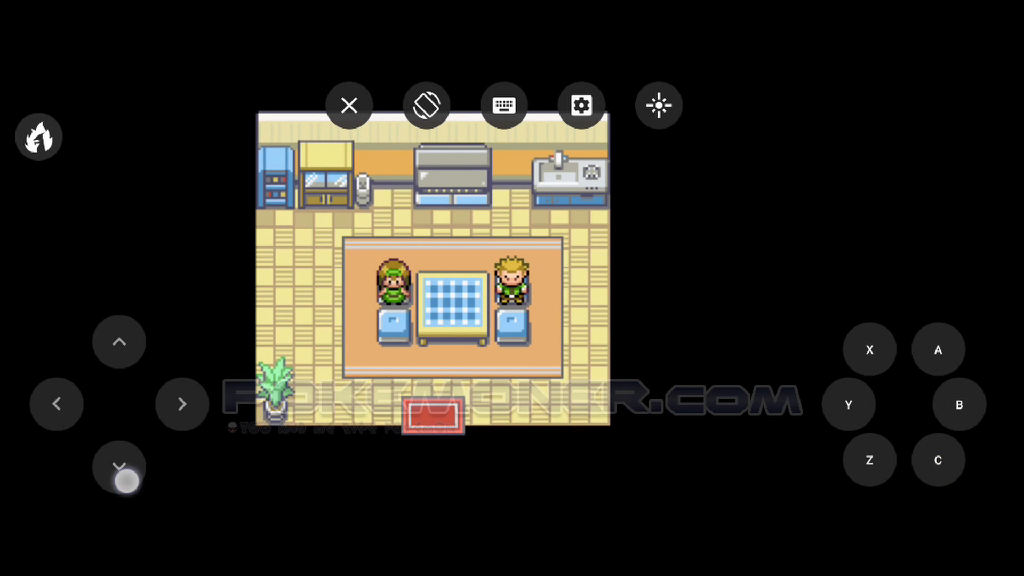
click(937, 460)
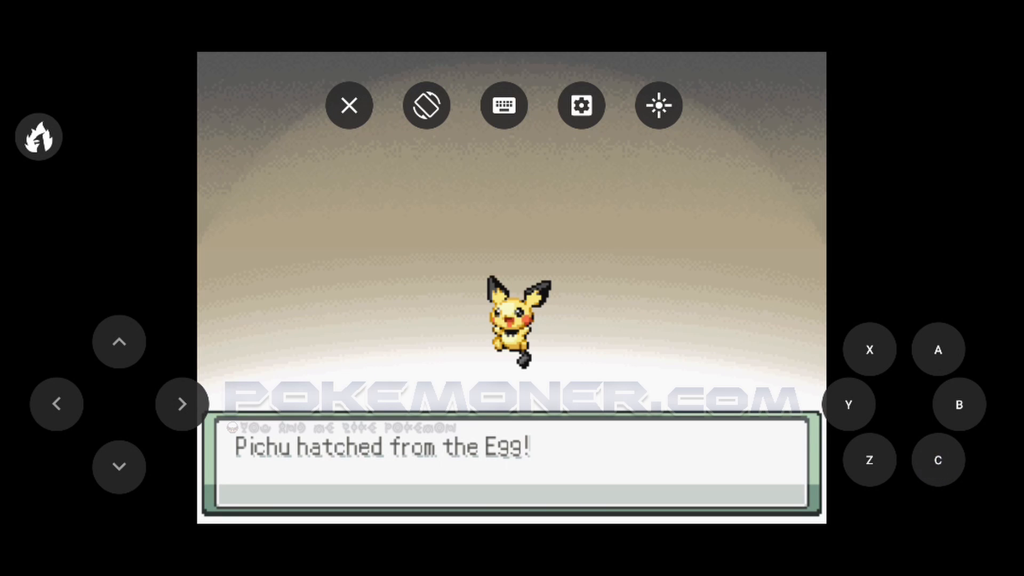
- Decline nicknaming Pichu, then view its Skills page with stats and Static ability
click(937, 349)
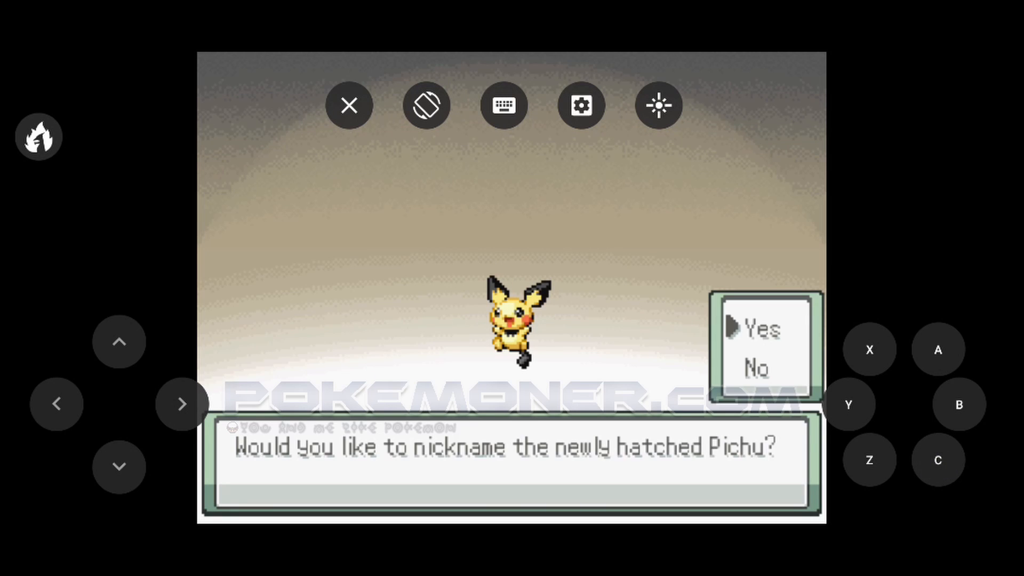
click(119, 466)
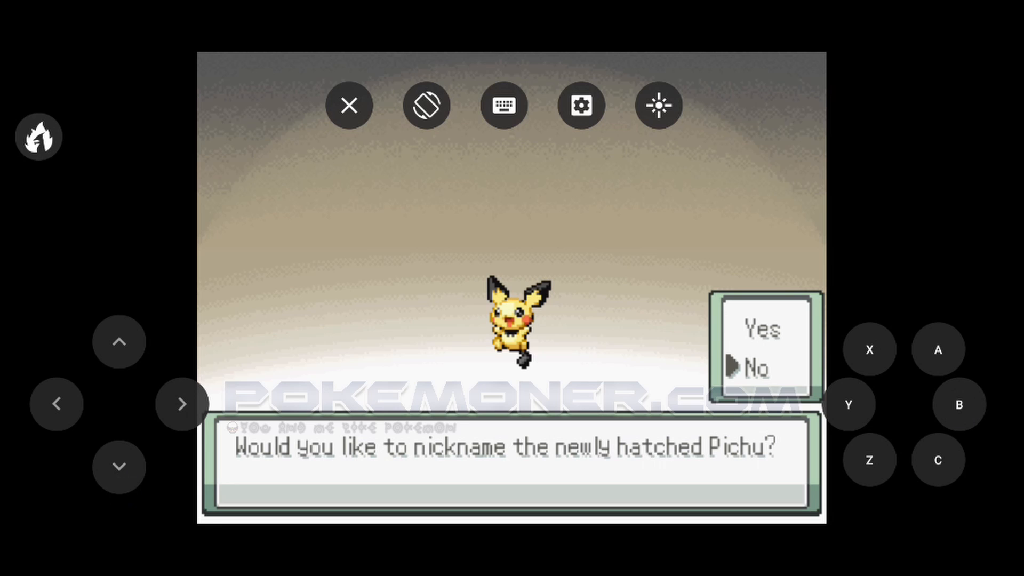
click(119, 466)
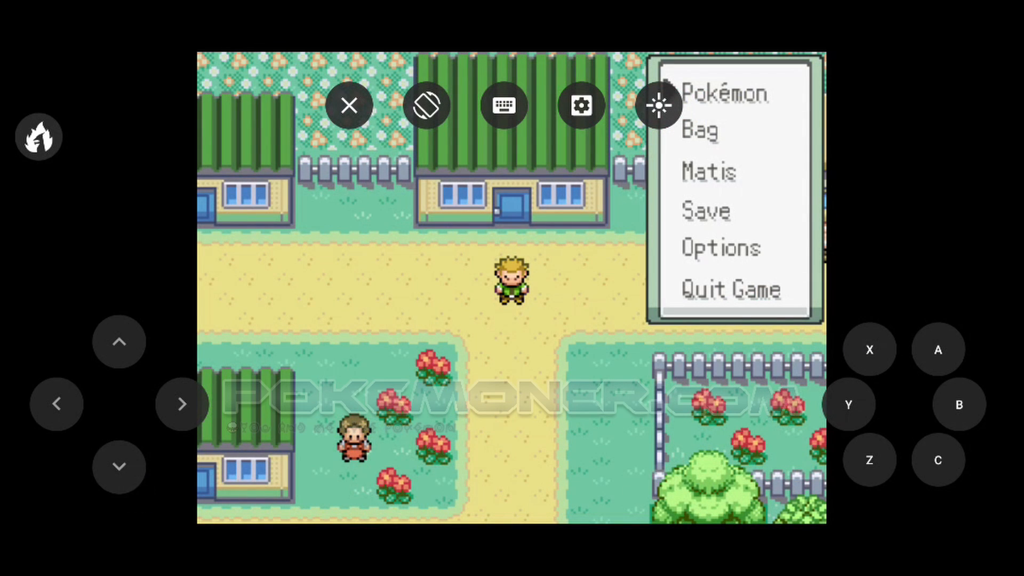
click(724, 93)
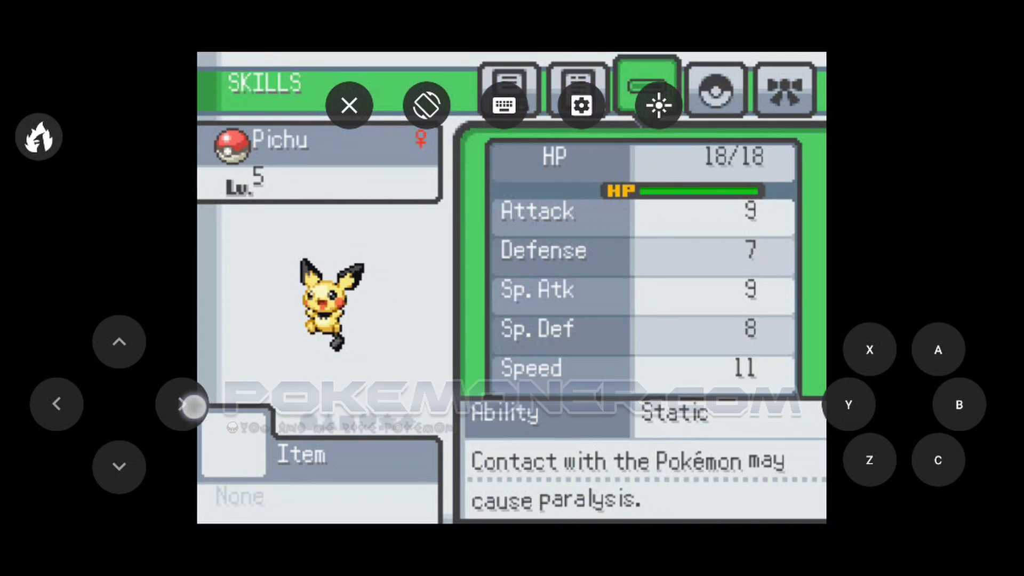
click(715, 90)
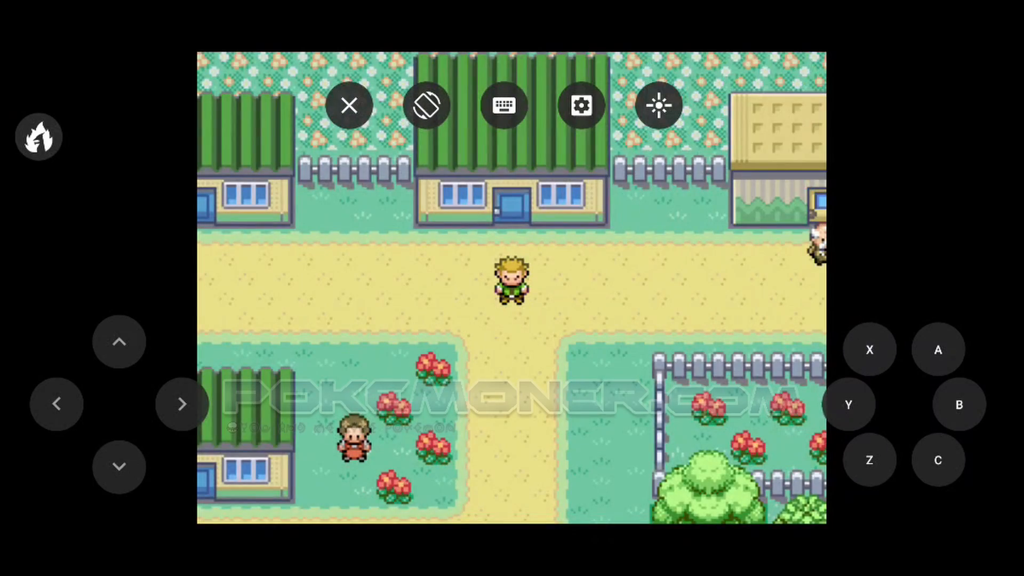
- Walk south into Route 70's tall grass until Camper Arion challenges
click(119, 466)
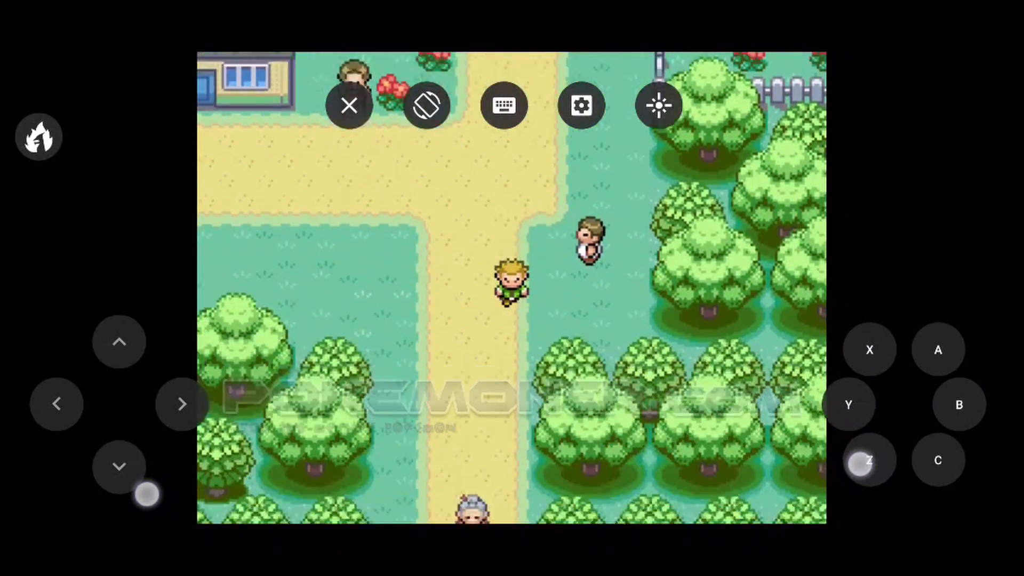
click(119, 341)
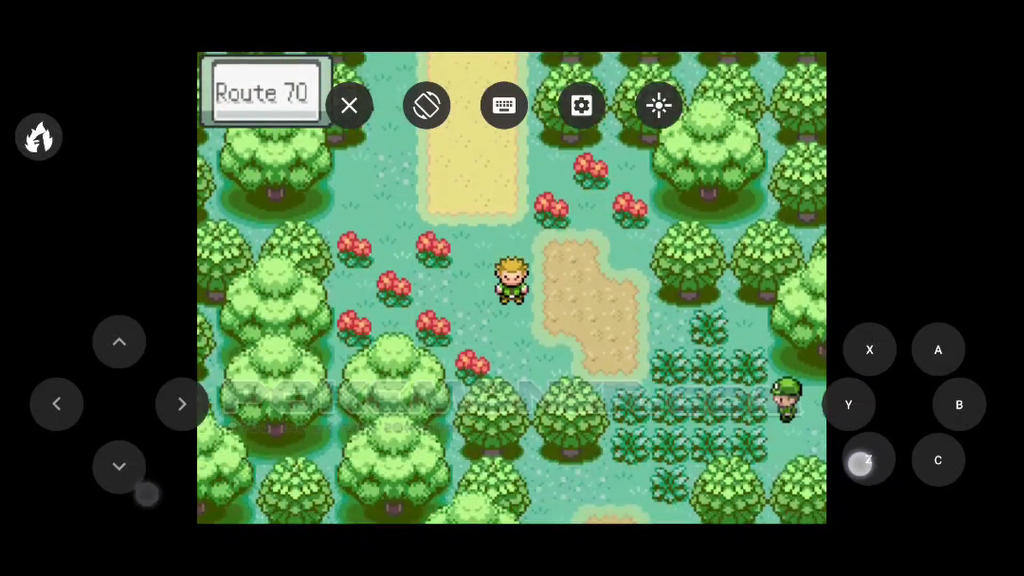
click(119, 465)
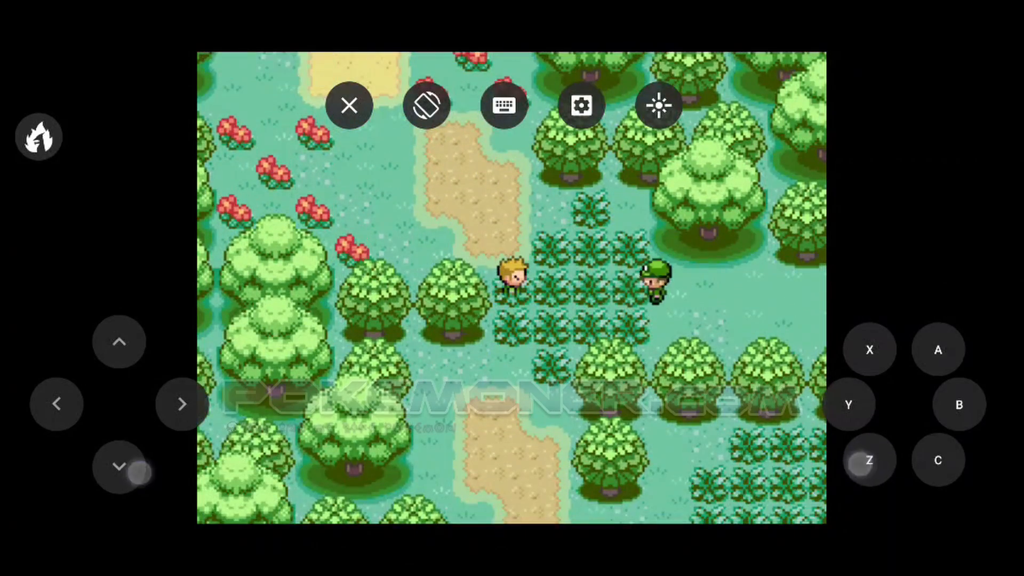
click(181, 404)
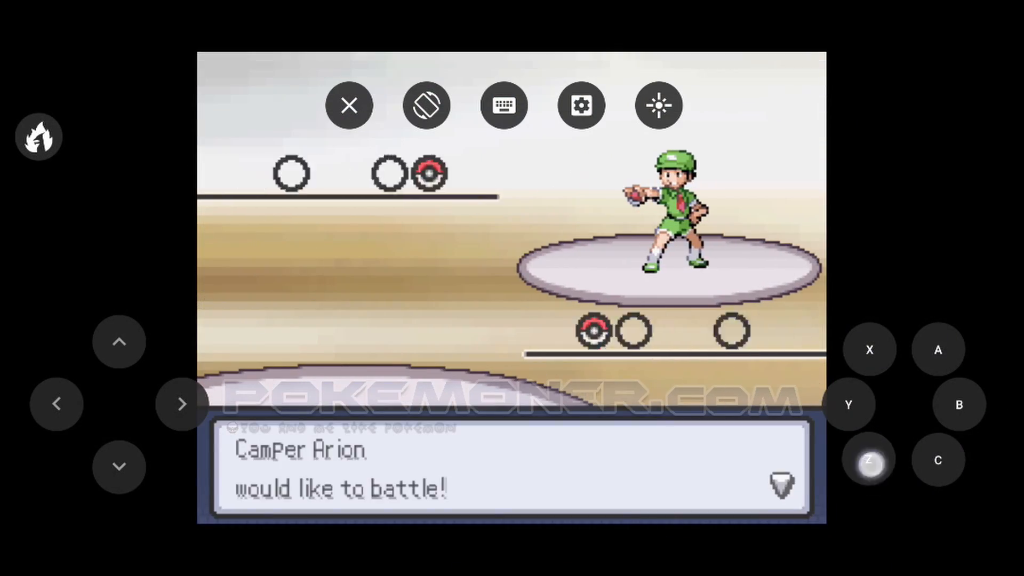
- Beat Arion's Pidgey with Spark, then walk down the route toward the river lass
click(936, 460)
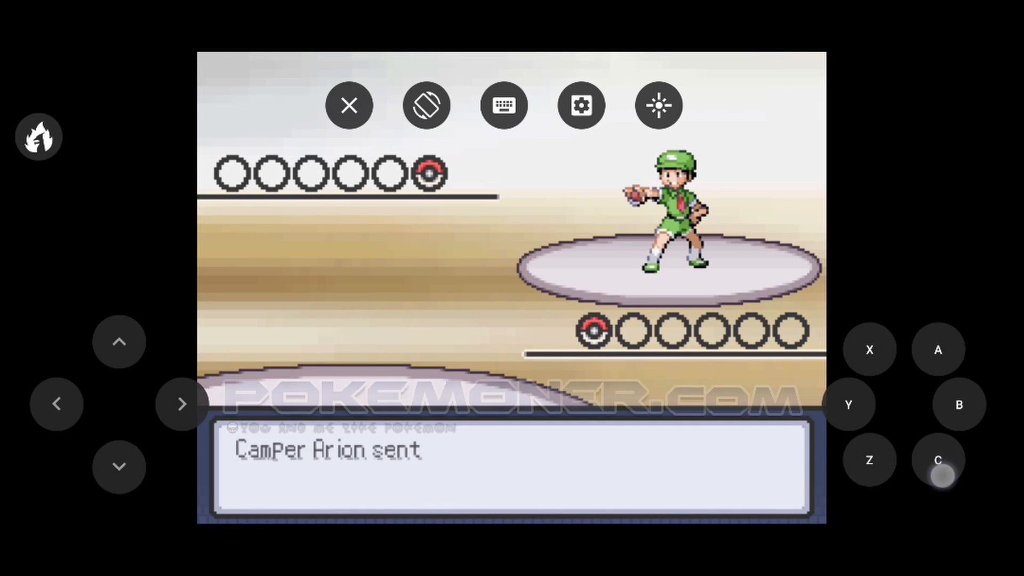
click(937, 460)
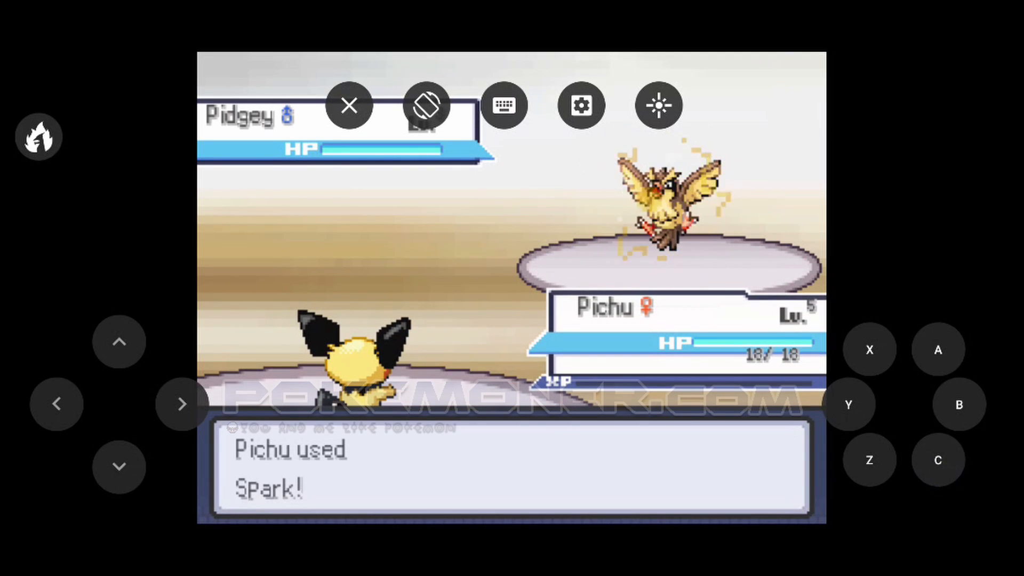
click(936, 459)
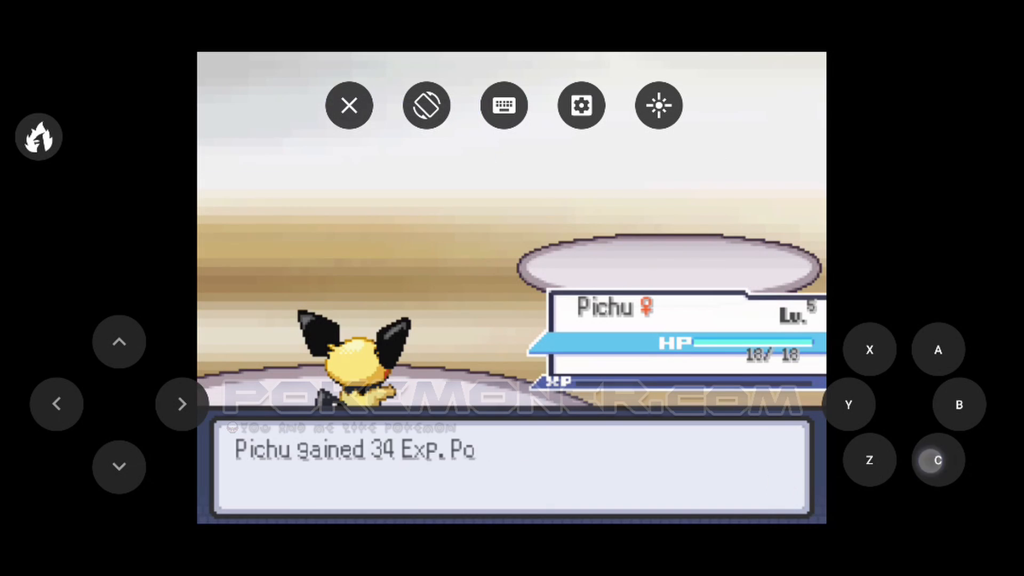
click(936, 460)
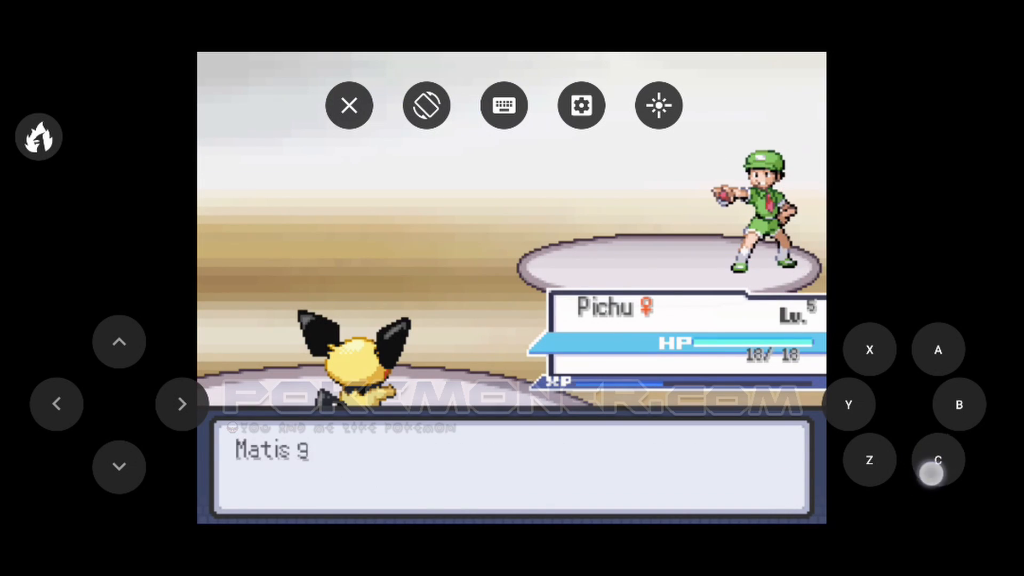
click(936, 460)
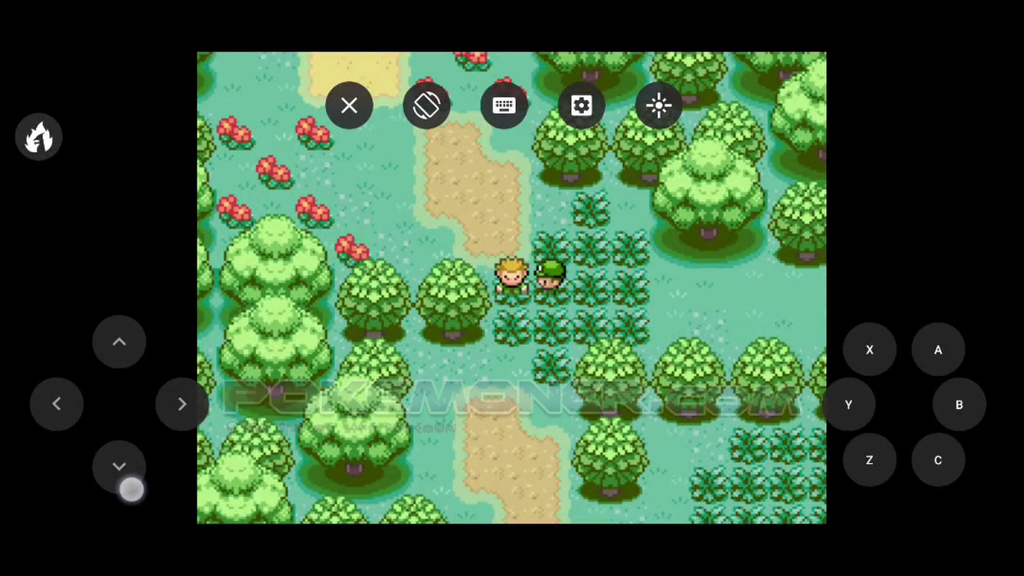
click(119, 466)
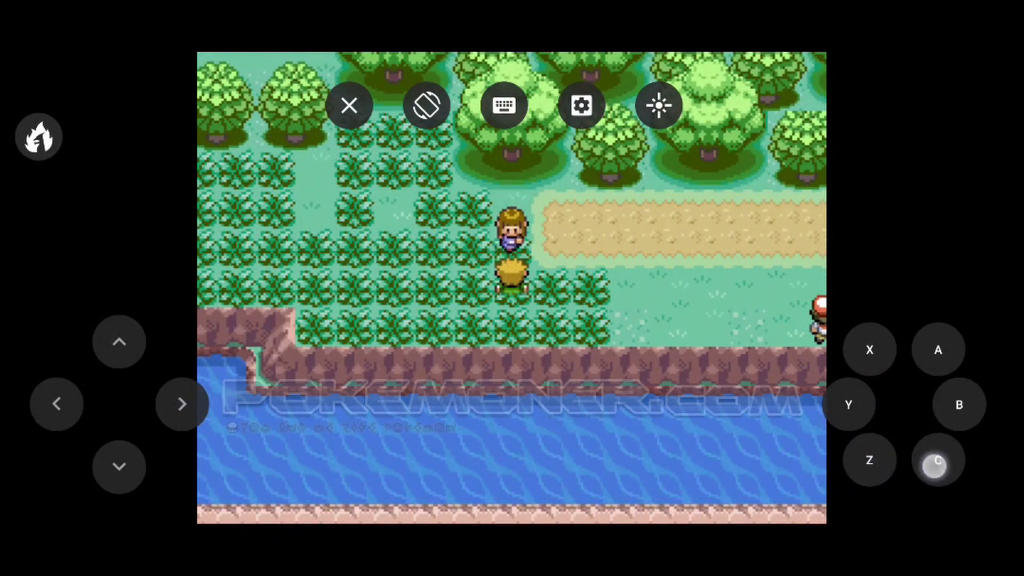
click(504, 105)
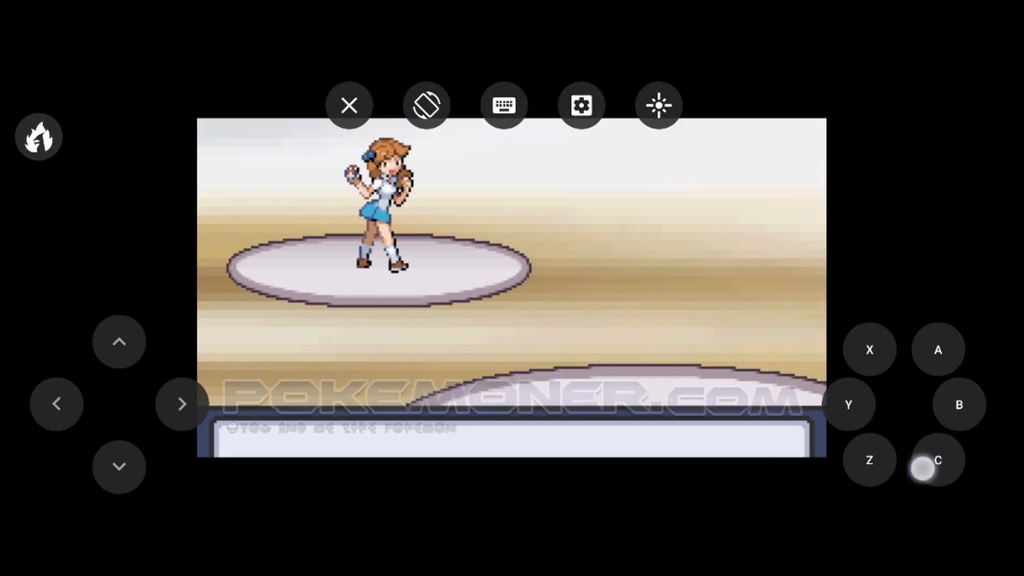
- Defeat Lass Jess's Spearow and Pidgey with Spark, then walk east to the fisherman
click(937, 460)
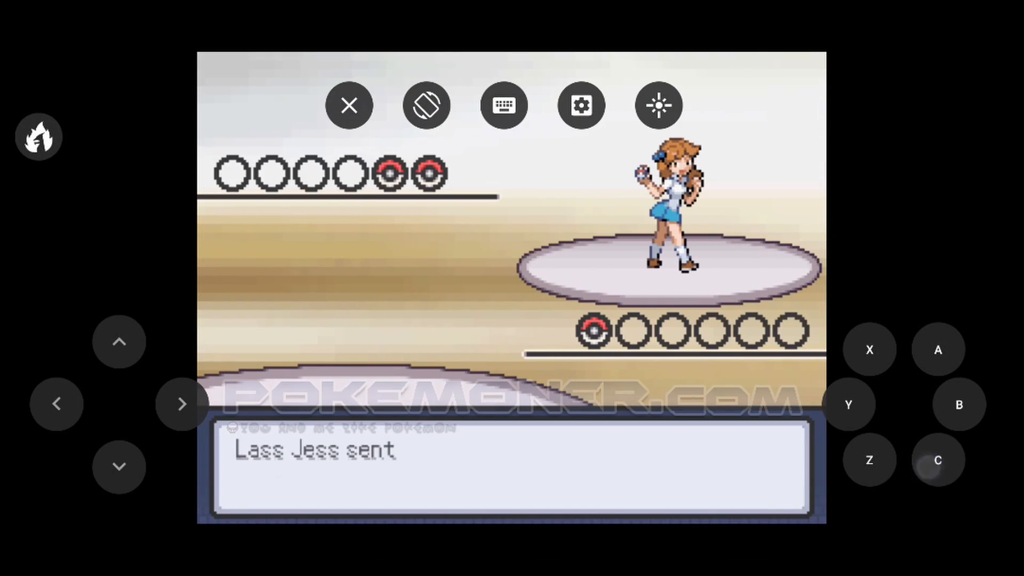
click(937, 460)
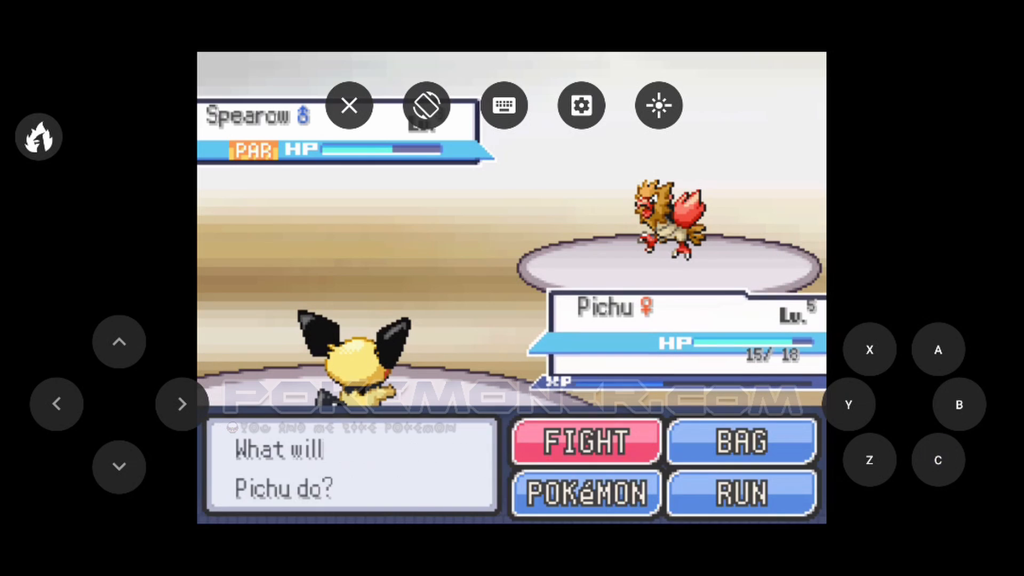
click(584, 441)
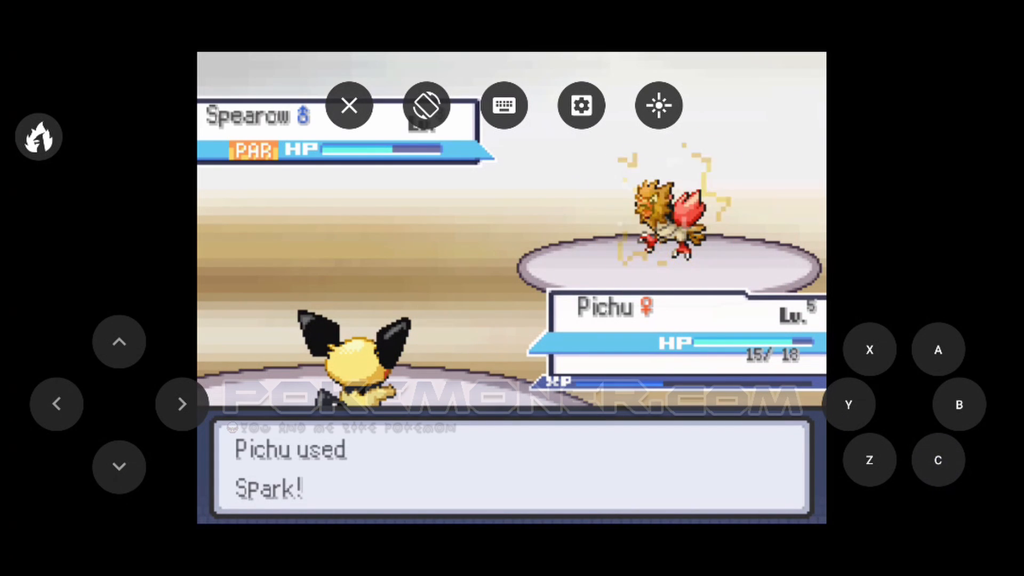
click(938, 459)
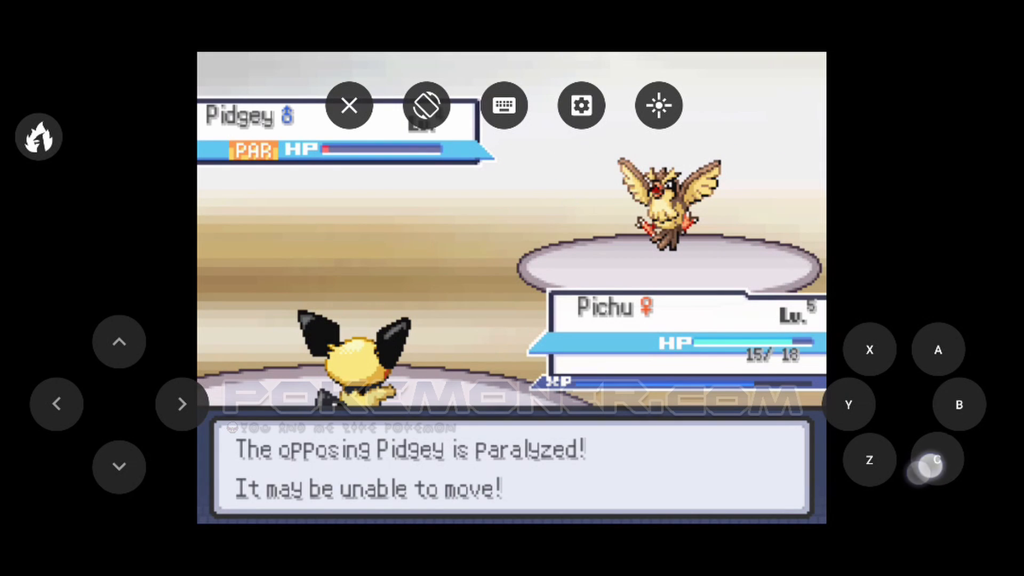
click(936, 459)
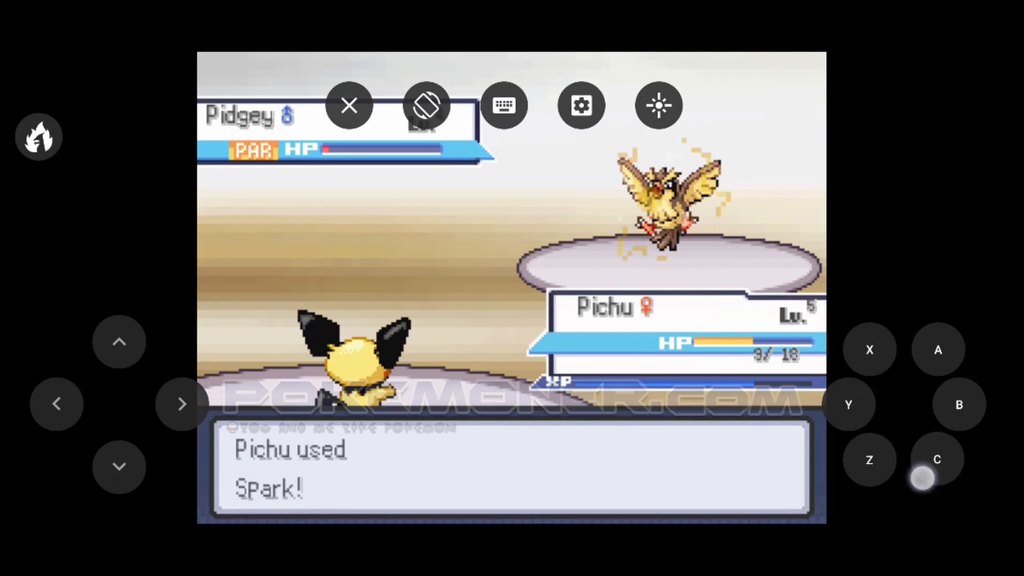
click(936, 459)
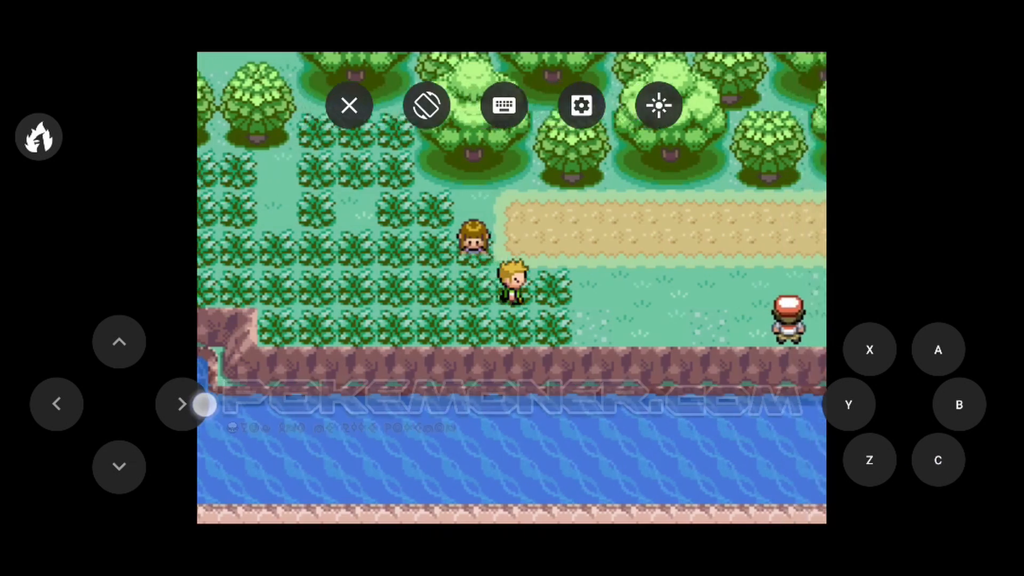
click(937, 459)
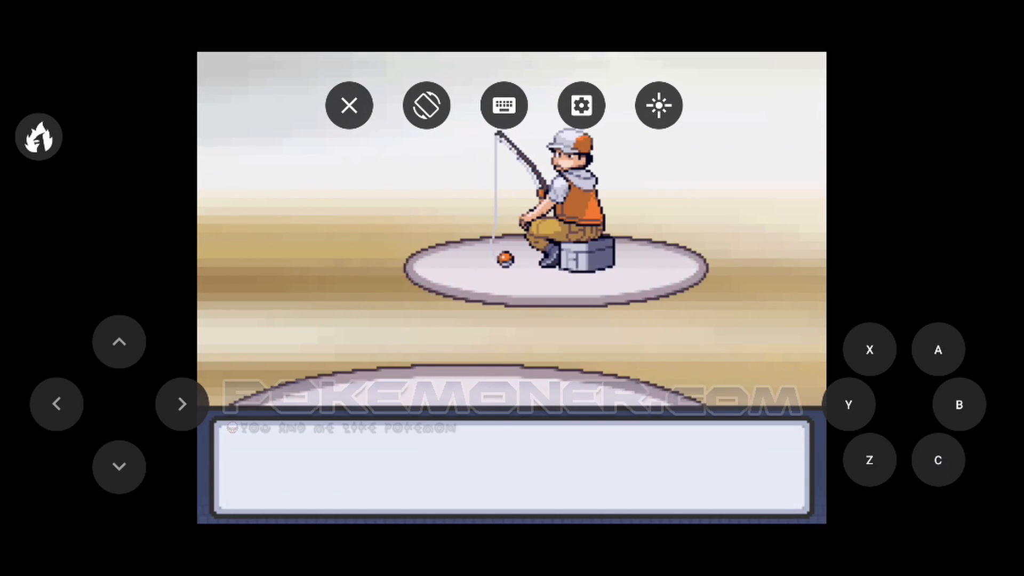
- Knock out Fisherman Hooks's Magikarp with Spark and view Pichu's level 6 stat gains
click(937, 459)
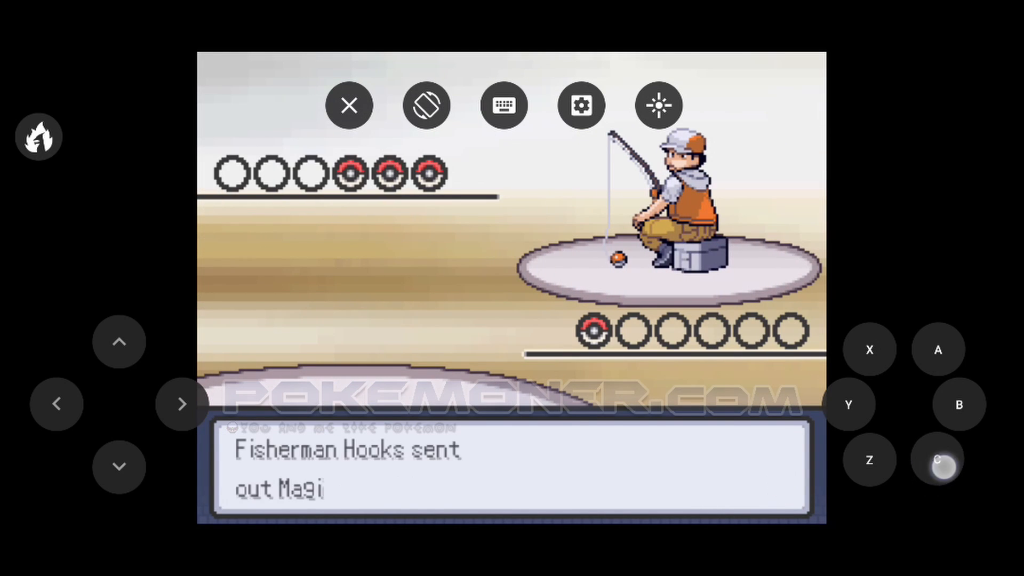
click(937, 459)
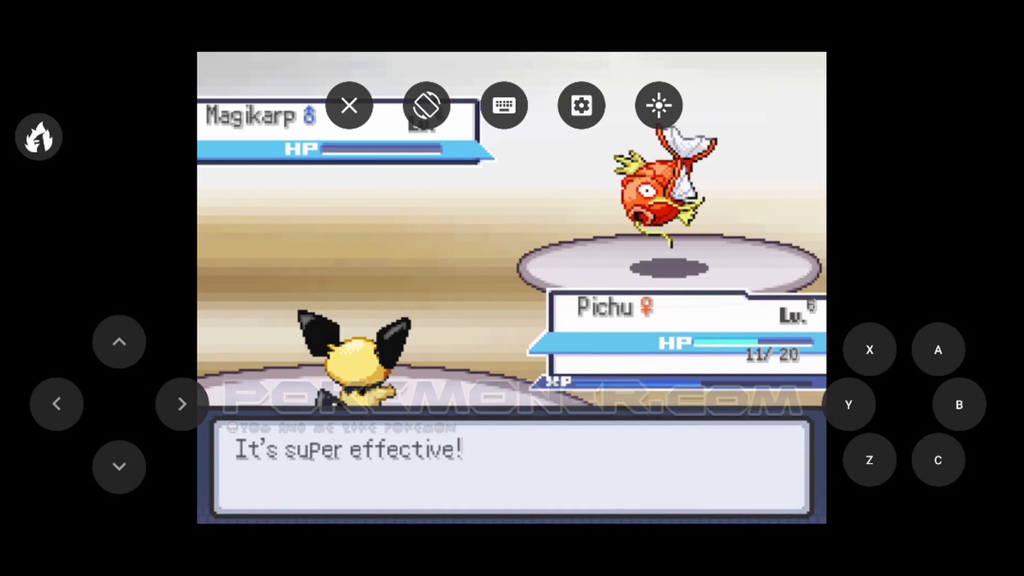
click(939, 459)
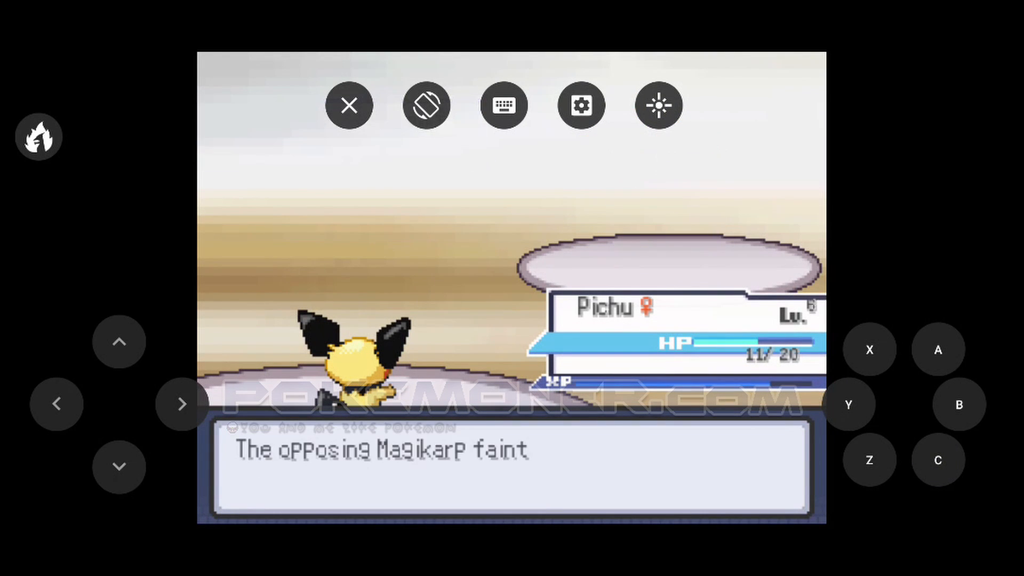
click(937, 459)
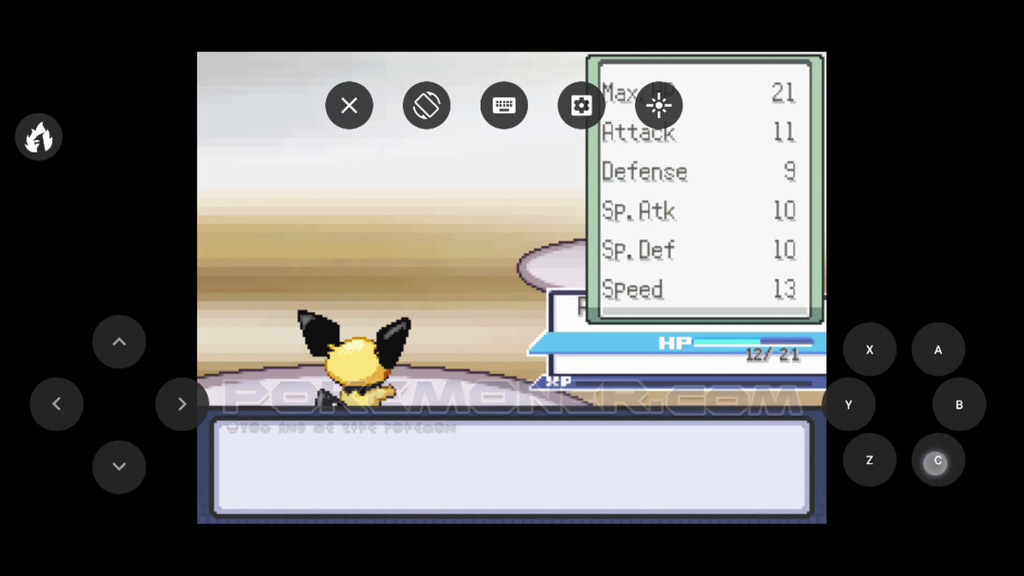